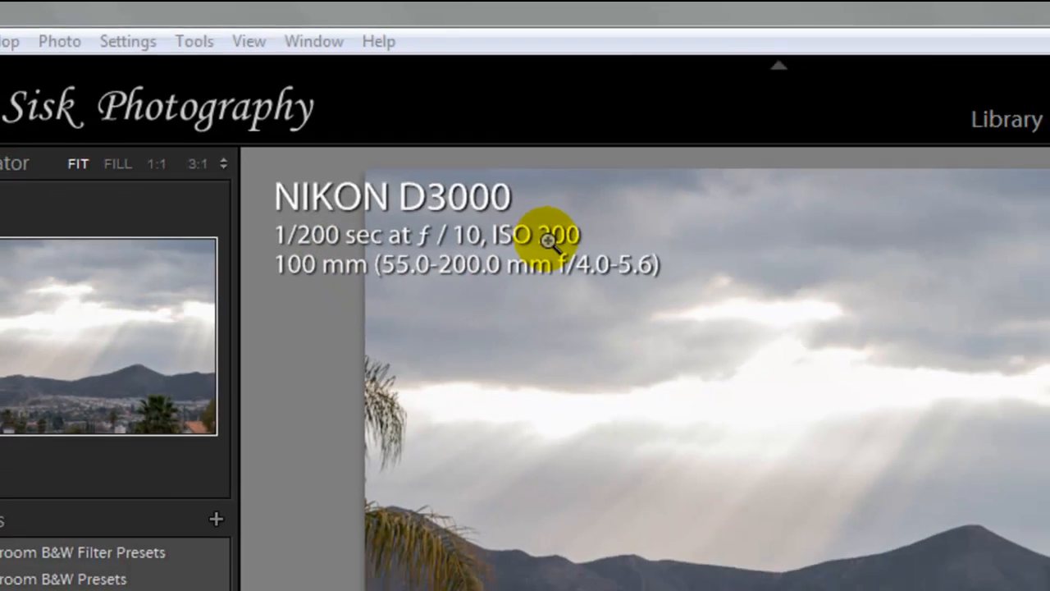
Step: Reset the Basic tone sliders and pull Highlights down to about -75
left_click(814, 17)
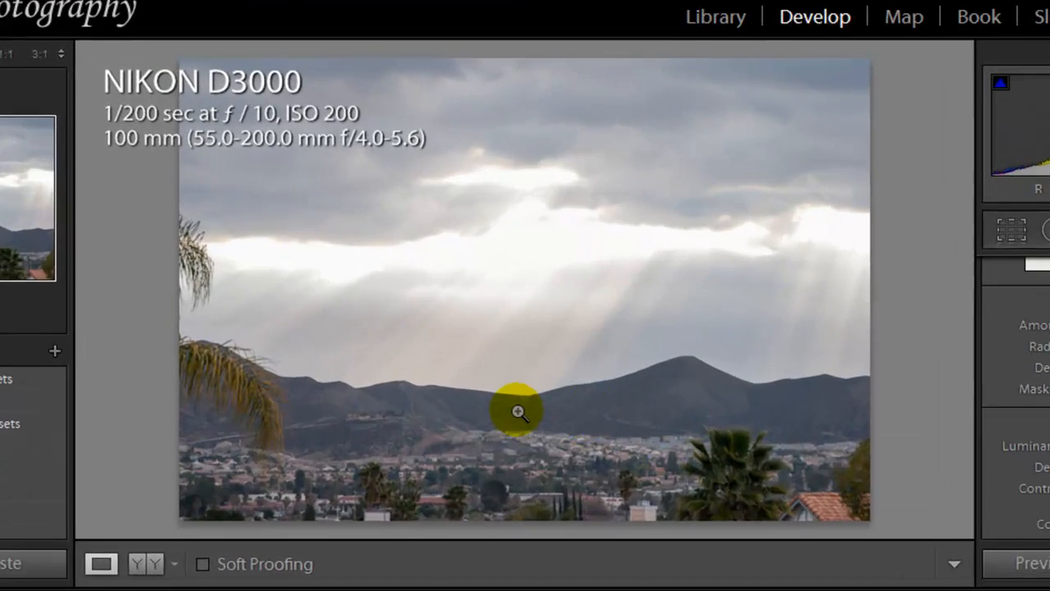
left_click(519, 410)
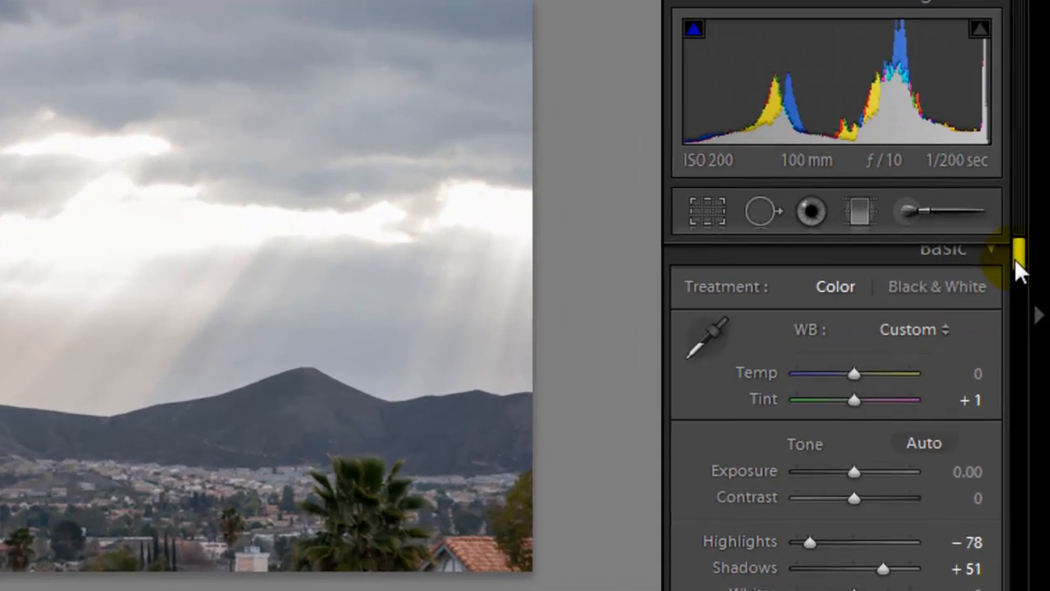
scroll("down", 3)
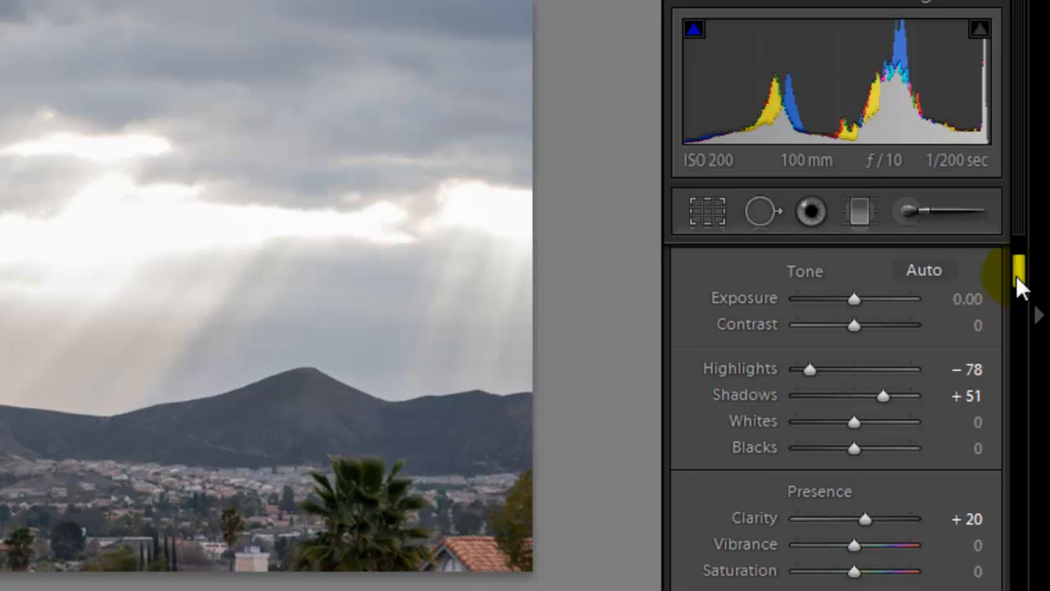
mouse_move(774, 574)
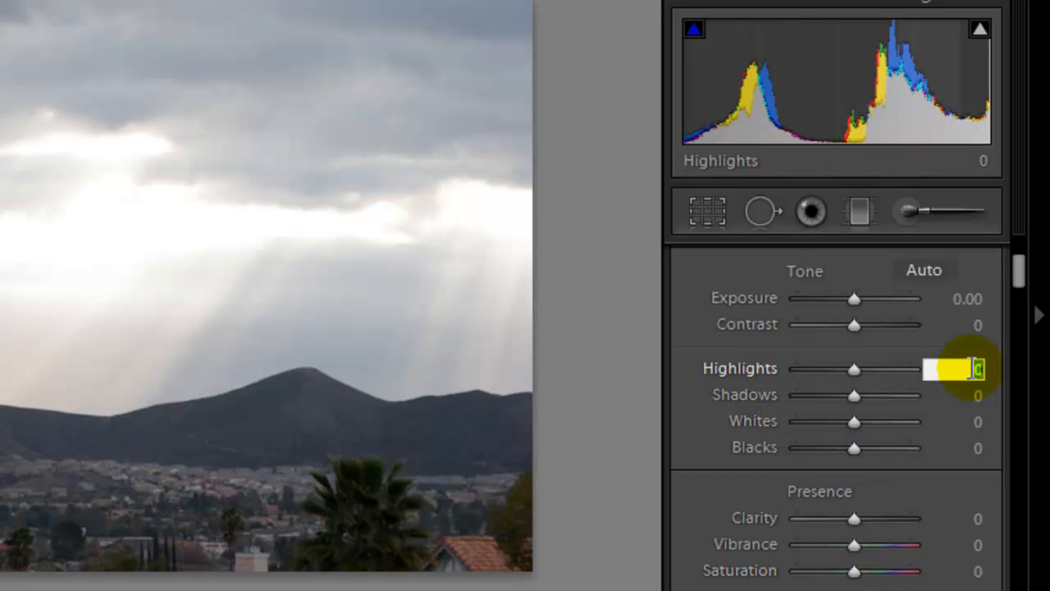
left_click_drag(853, 368, 849, 367)
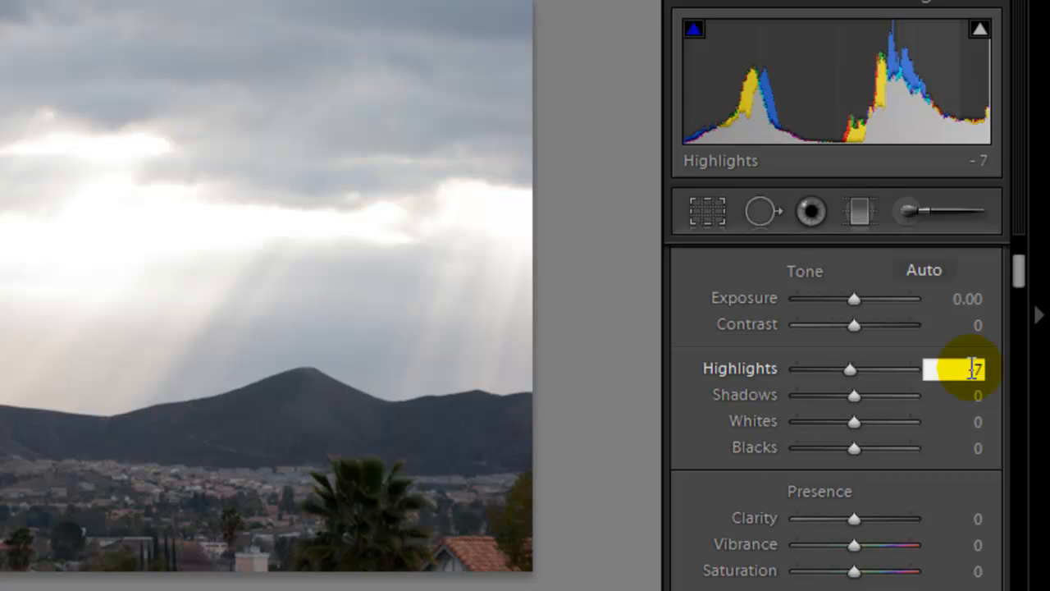
left_click_drag(849, 368, 811, 368)
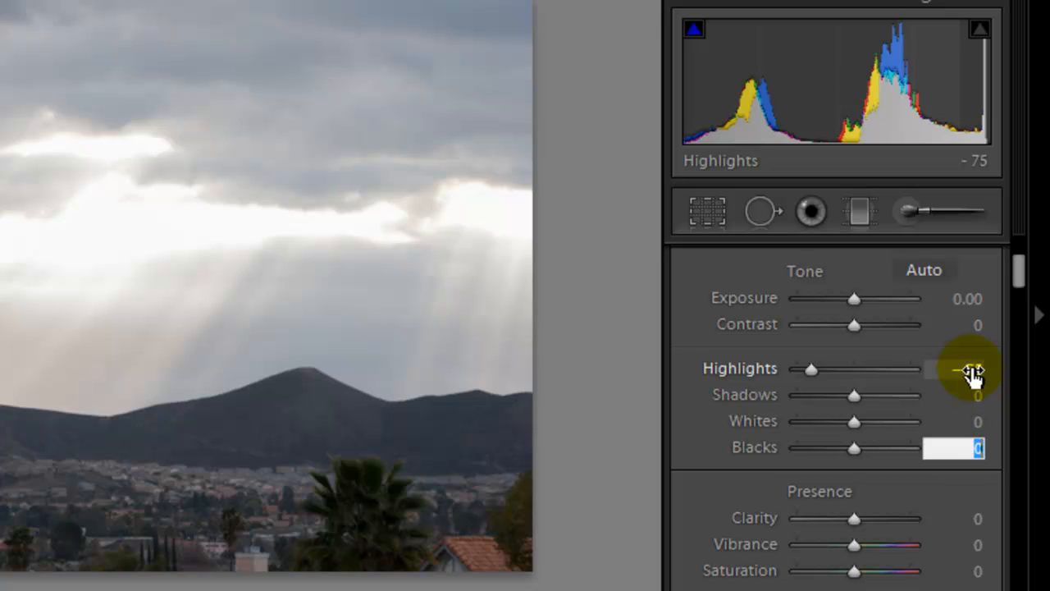
Step: Set Blacks to -5 and adjust the Blue saturation slider under HSL
type("5")
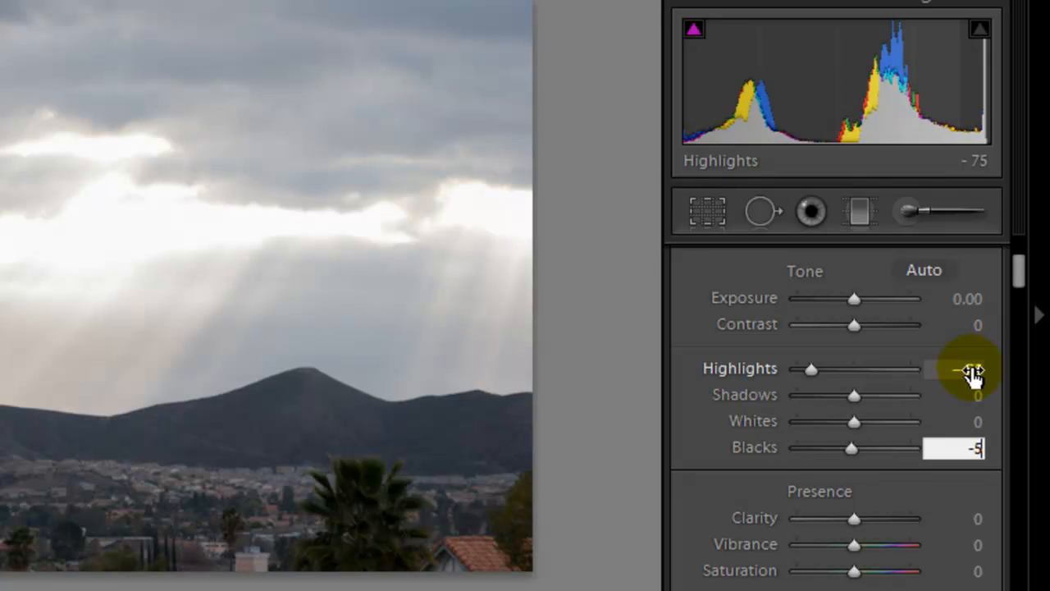
left_click_drag(851, 446, 826, 446)
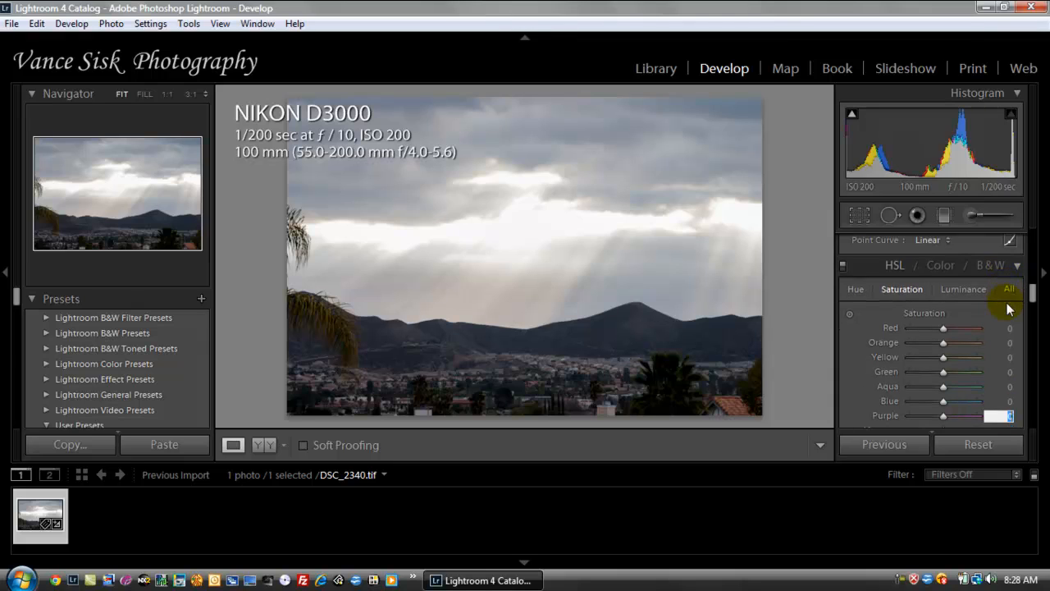
scroll("down", 3)
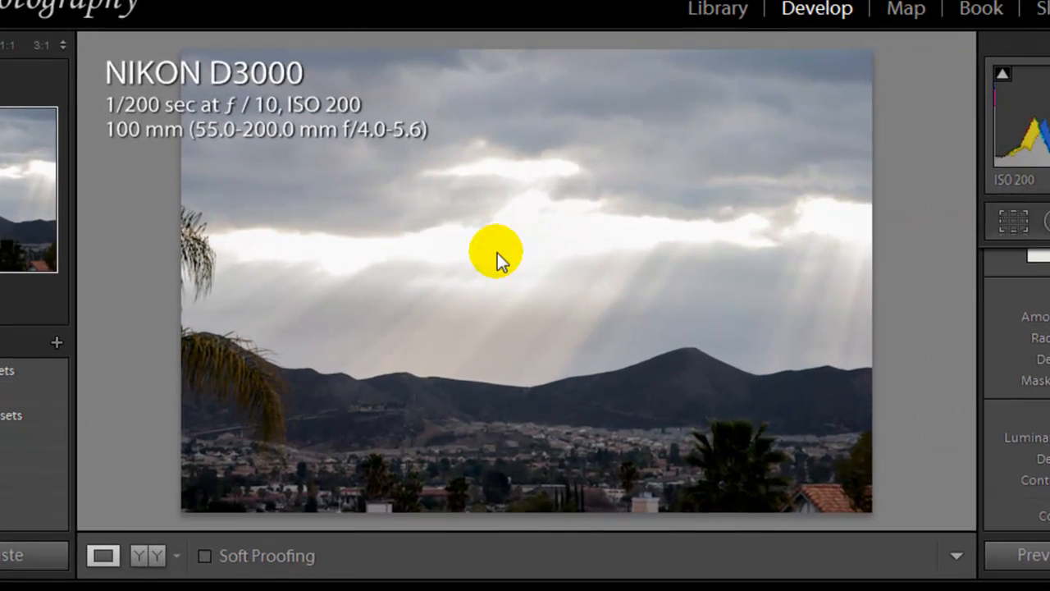
Step: Send a copy with Lightroom adjustments to Color Efex Pro 4 via Edit In
right_click(495, 249)
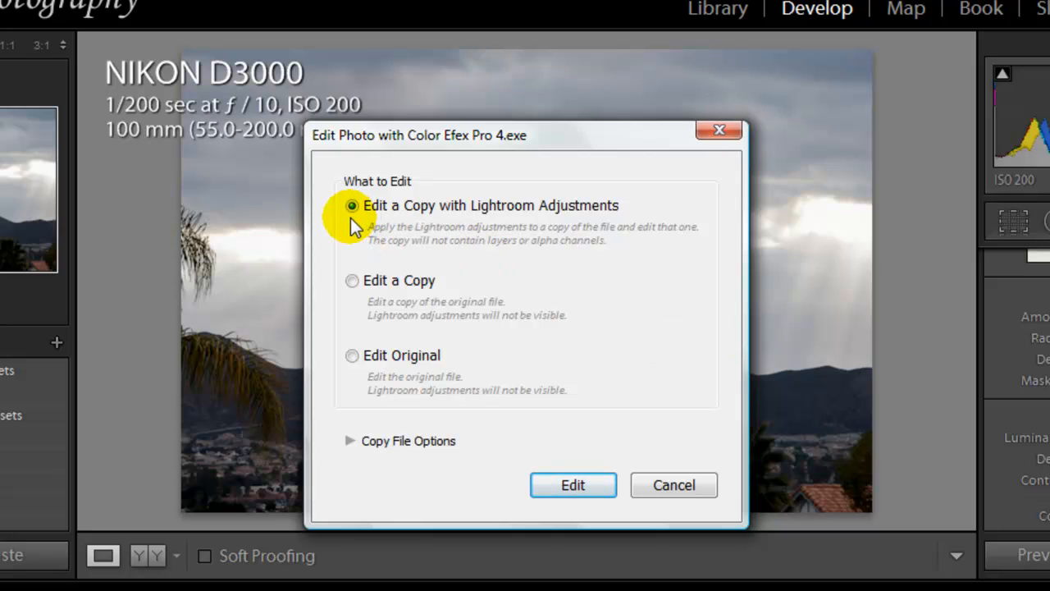
mouse_move(538, 407)
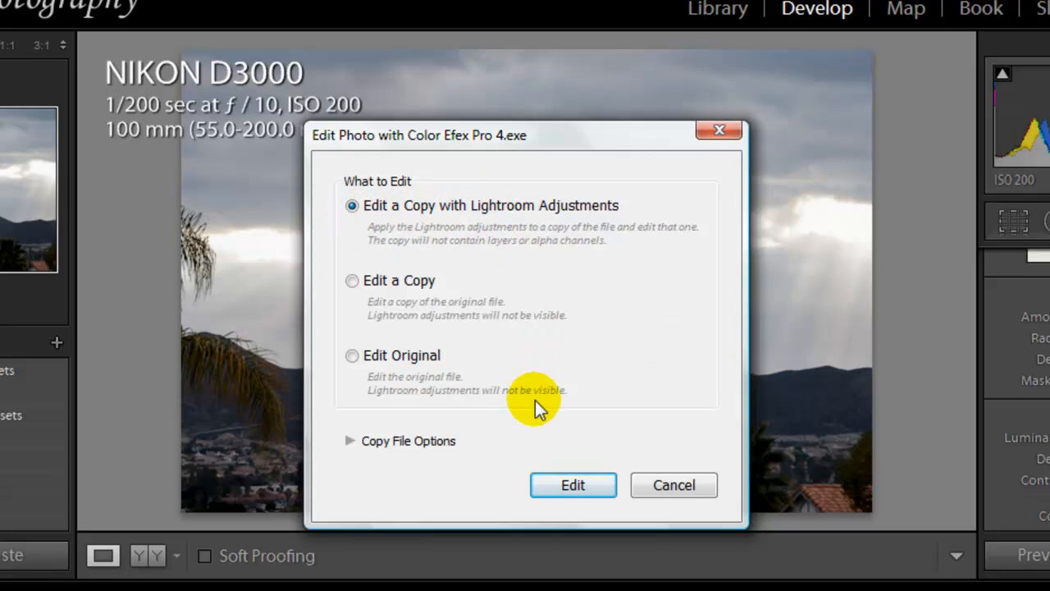
left_click(573, 485)
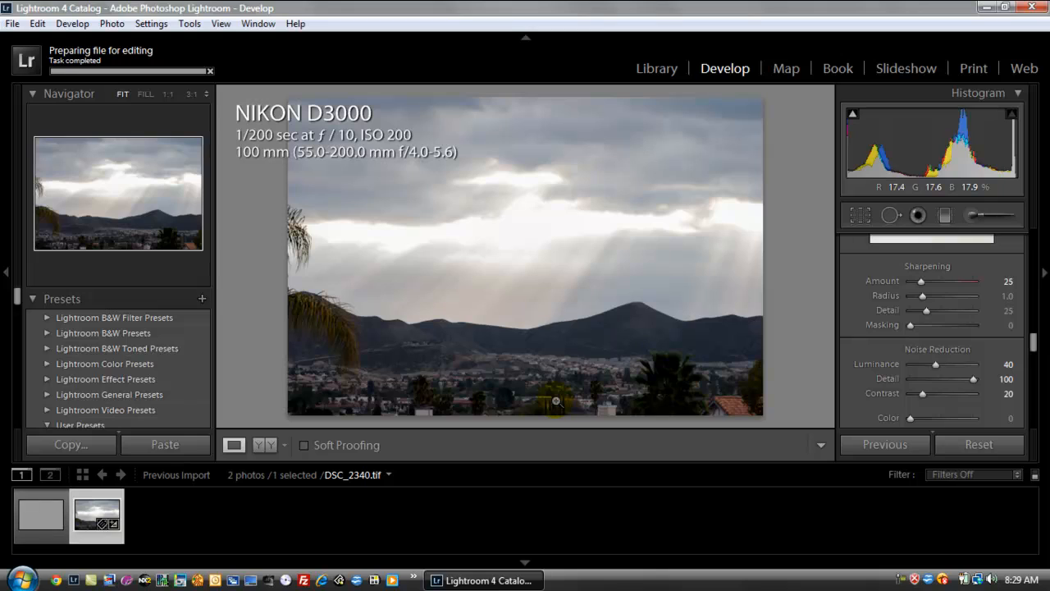
Step: Browse the filter list and view the Detail Extractor settings with its effect radius choices
left_click(41, 515)
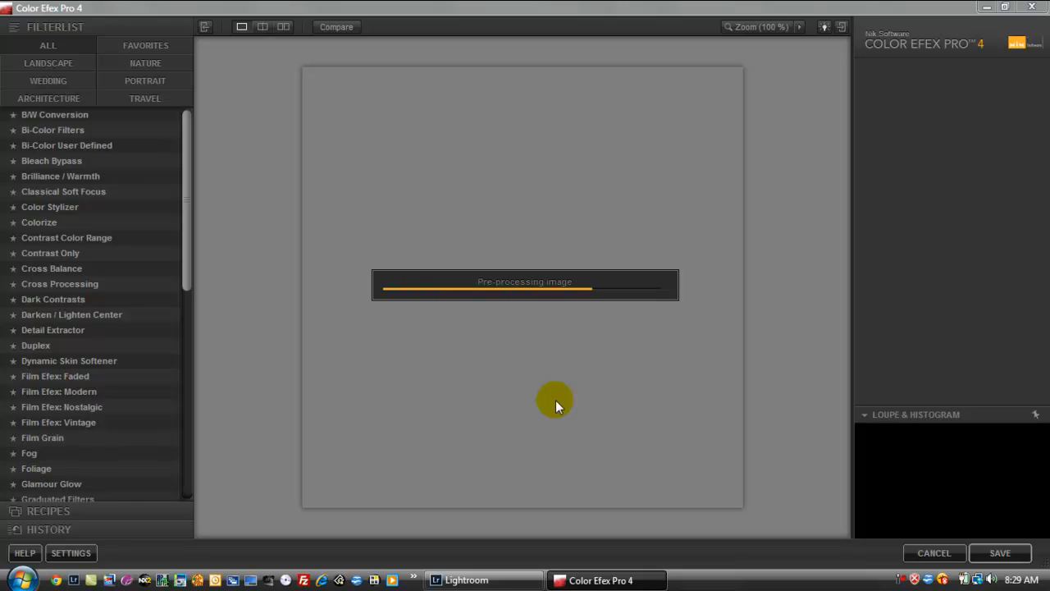
left_click(53, 330)
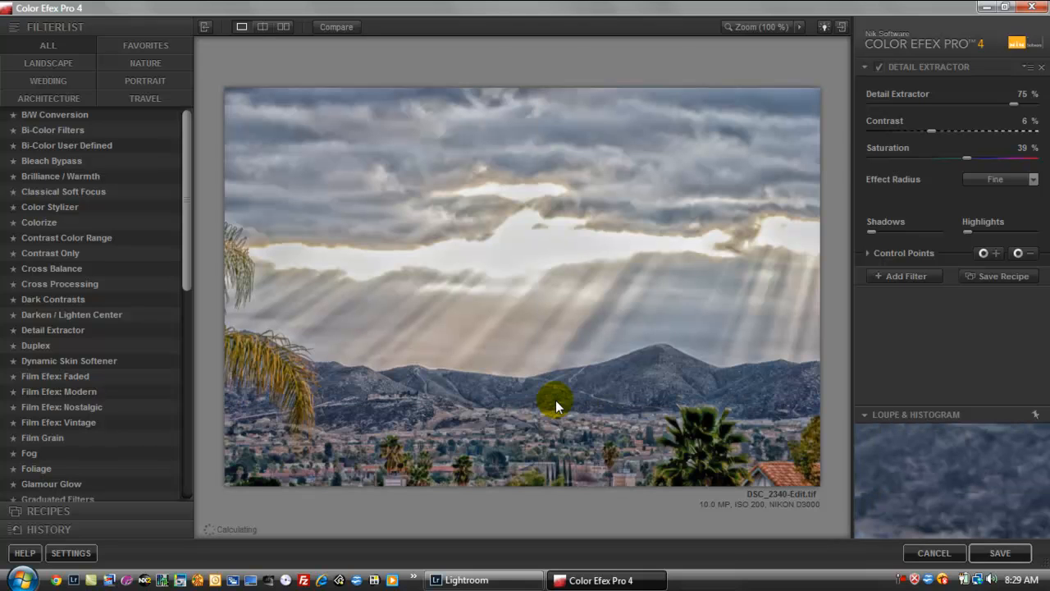
mouse_move(830, 153)
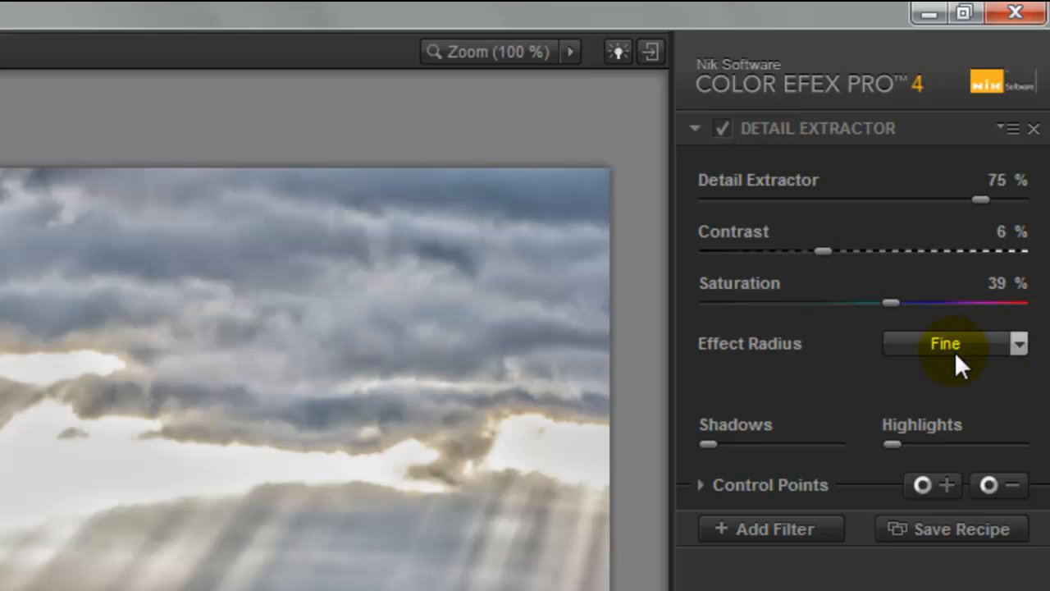
left_click(1017, 344)
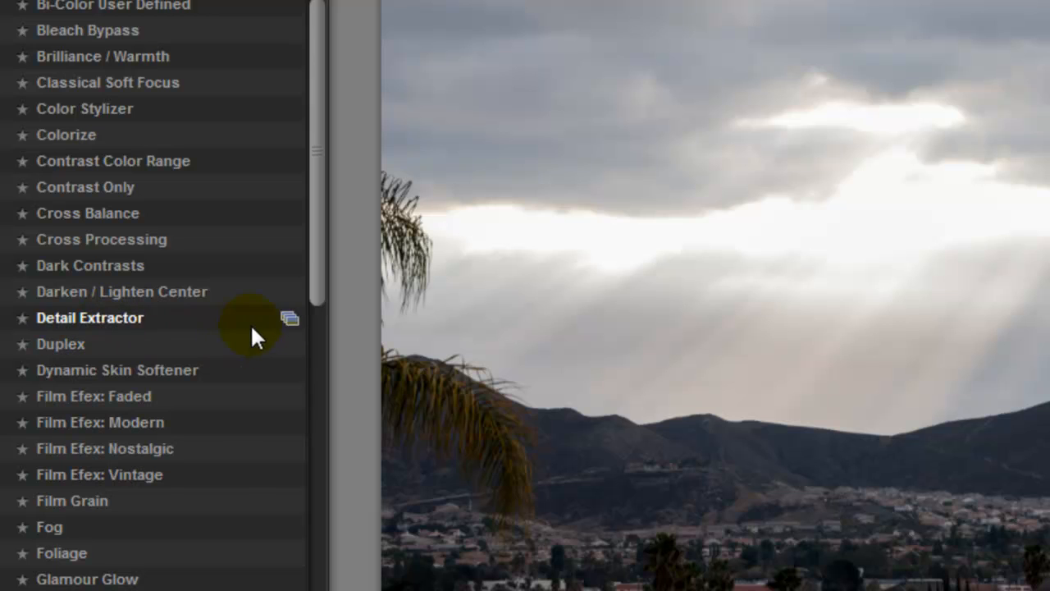
left_click(89, 318)
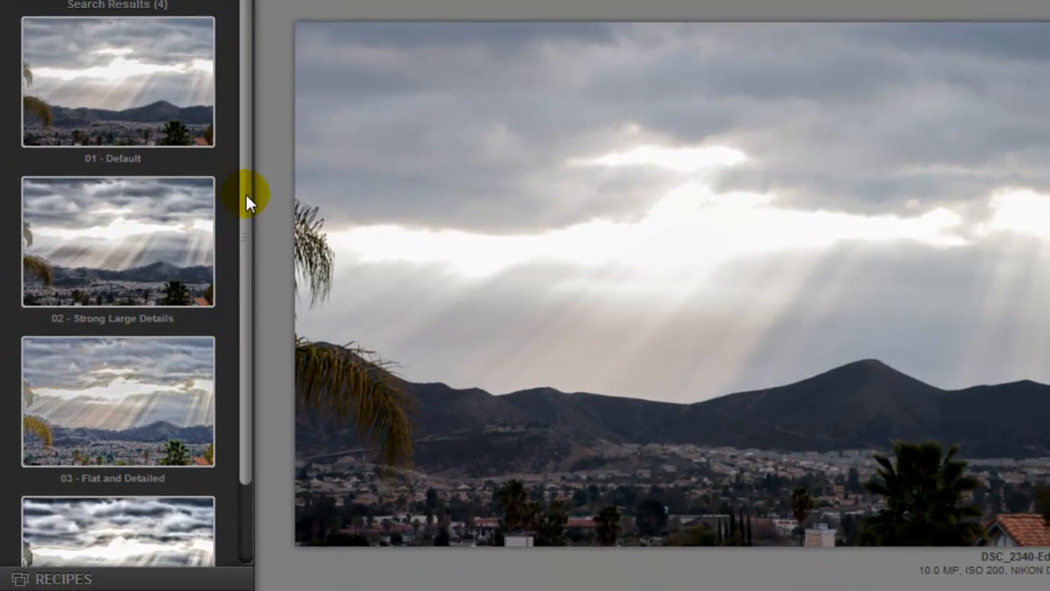
scroll("down", 3)
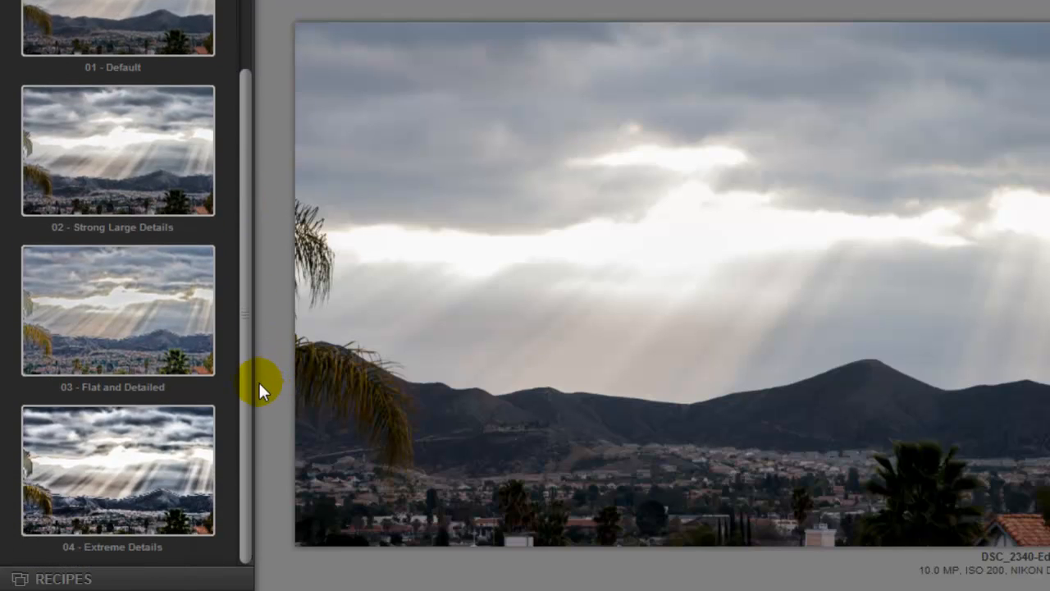
scroll("up", 3)
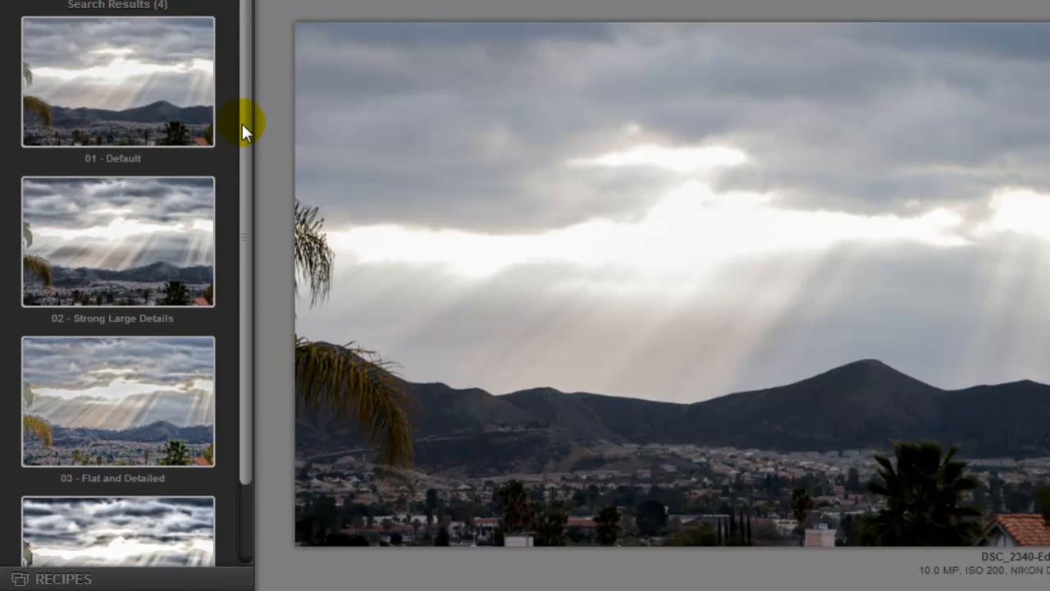
scroll("down", 3)
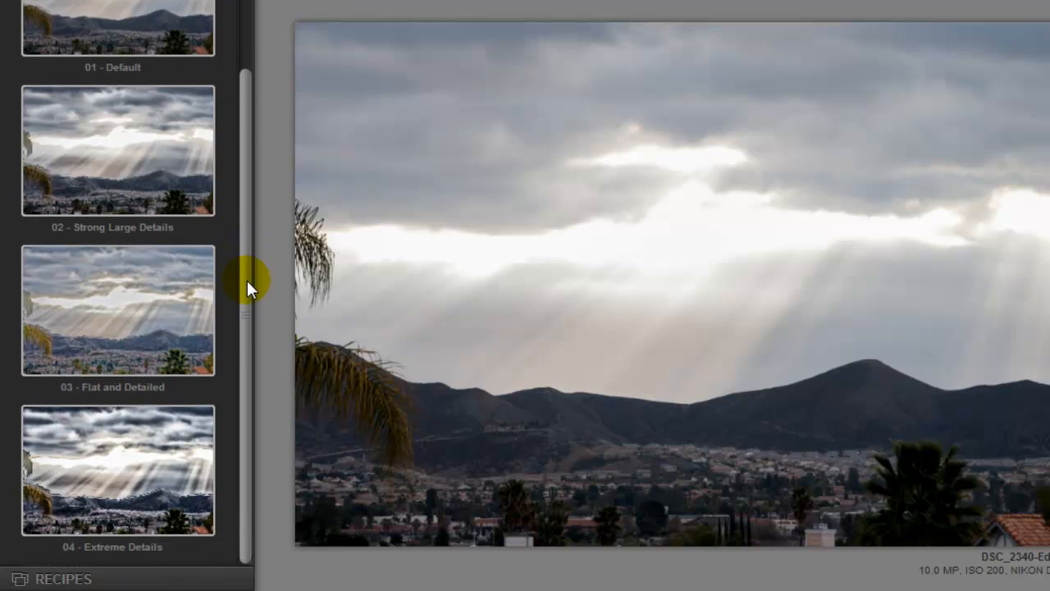
scroll("up", 3)
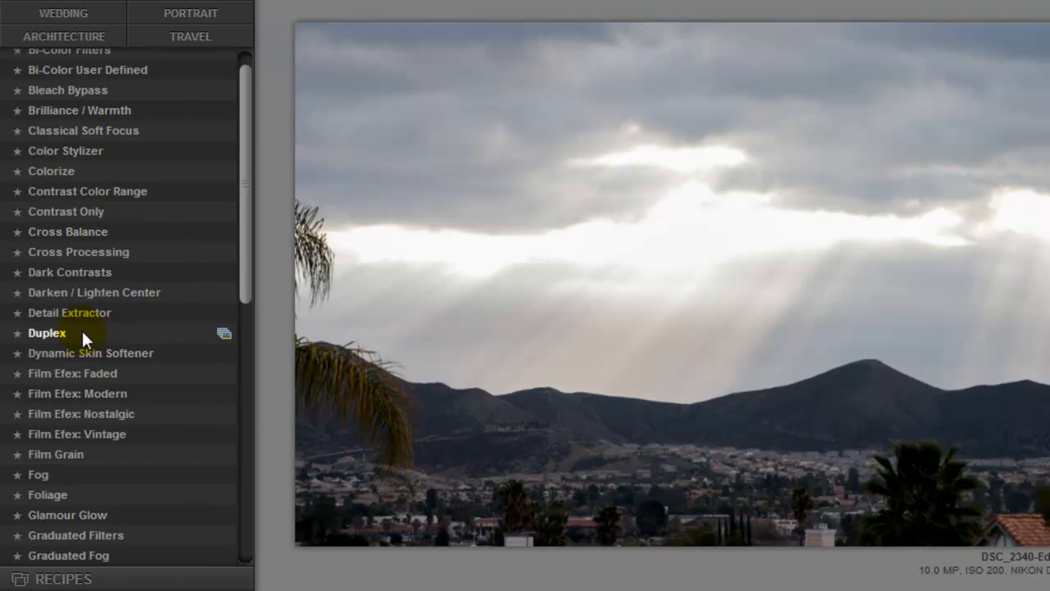
mouse_move(204, 340)
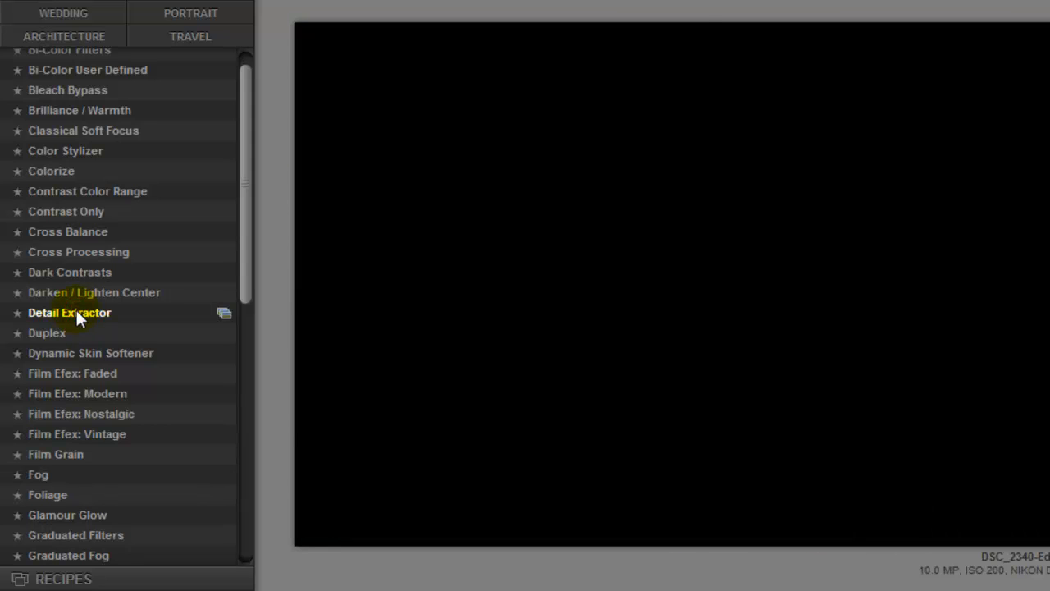
Step: Apply Detail Extractor at default strength and set its effect radius to Large
left_click(69, 312)
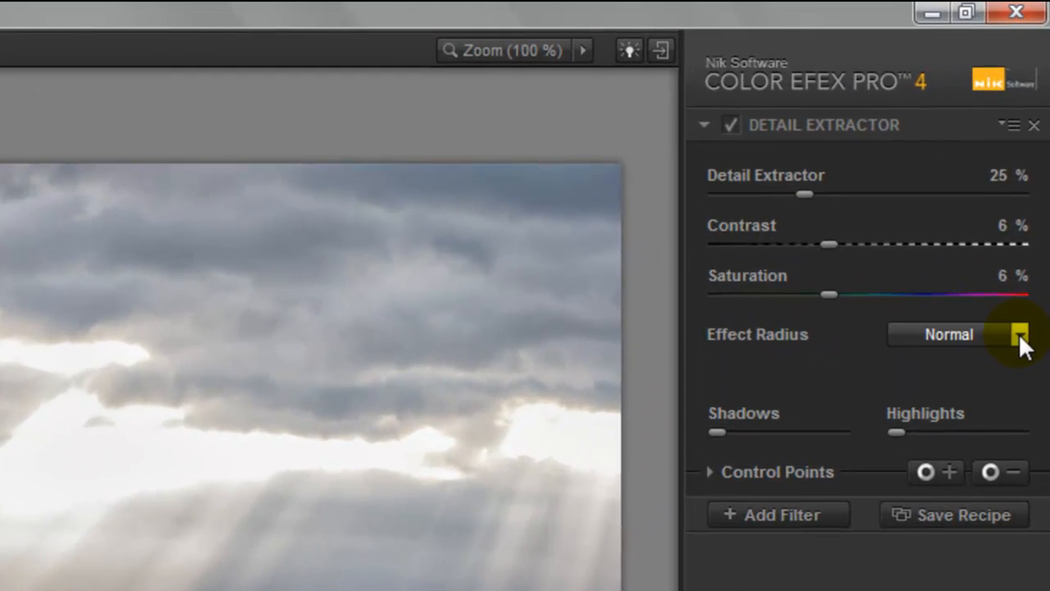
left_click(1020, 335)
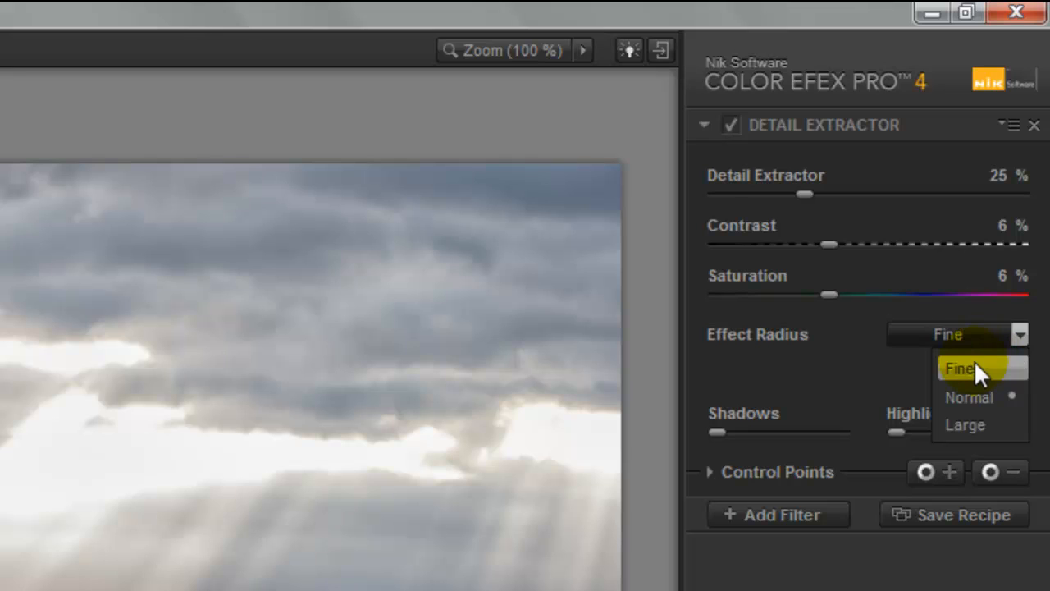
mouse_move(981, 394)
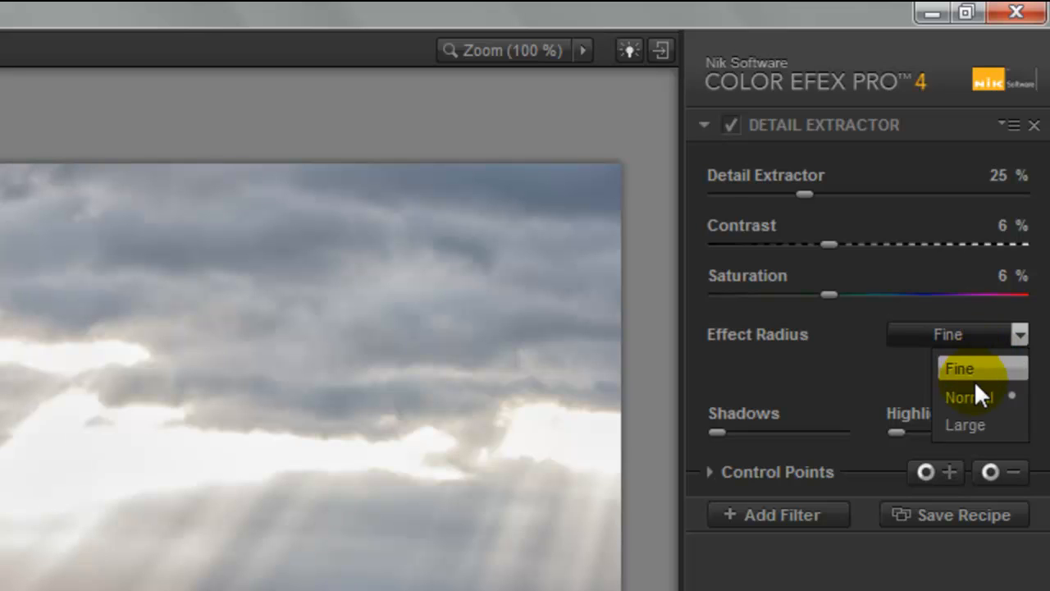
left_click(964, 423)
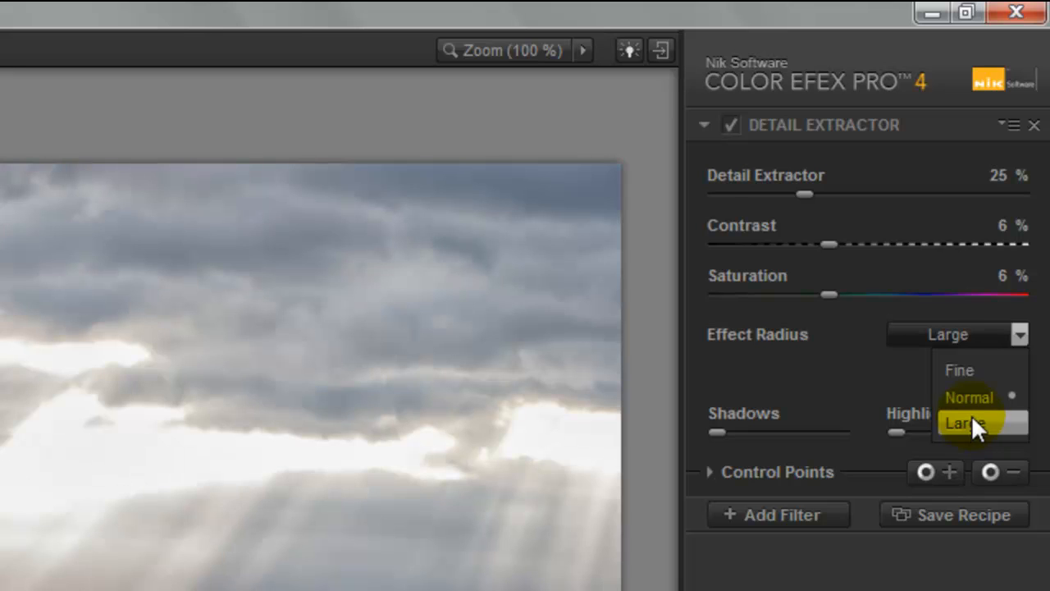
left_click(968, 397)
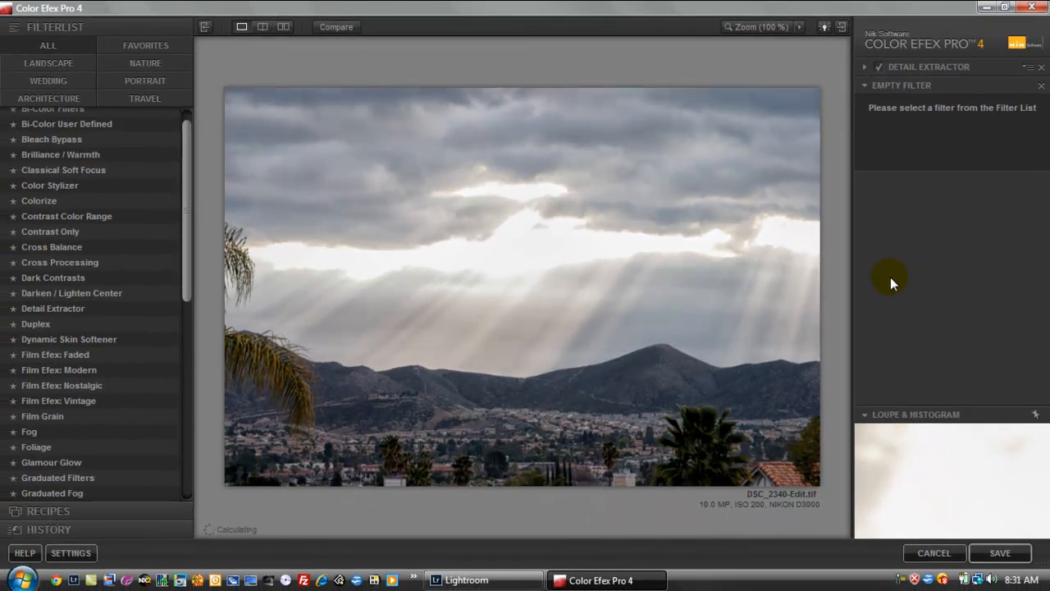
mouse_move(282, 220)
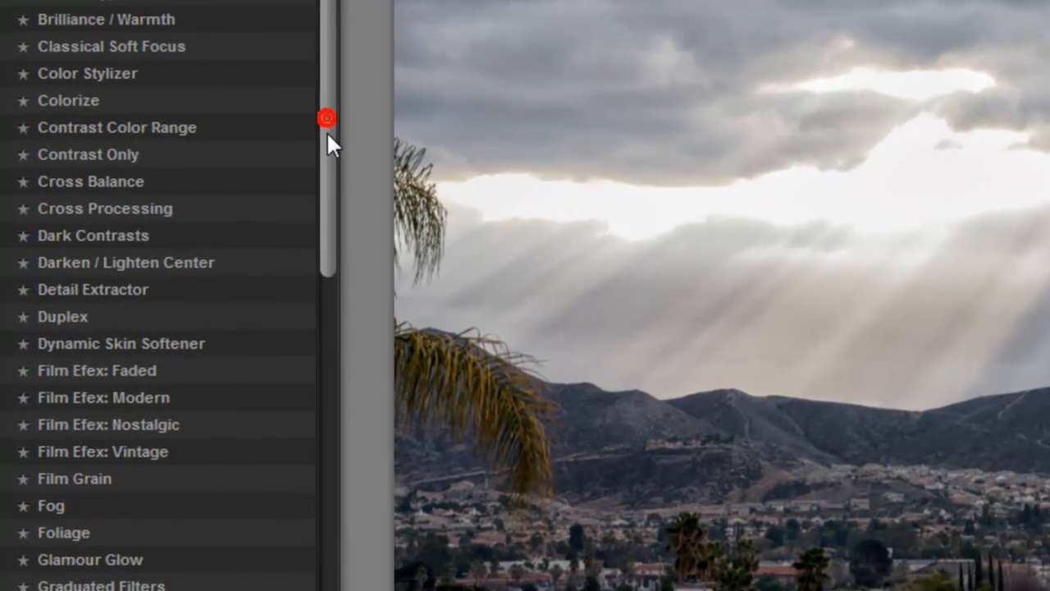
Step: Apply the strong Skylight Filter at 80% and start adding another filter
scroll("down", 3)
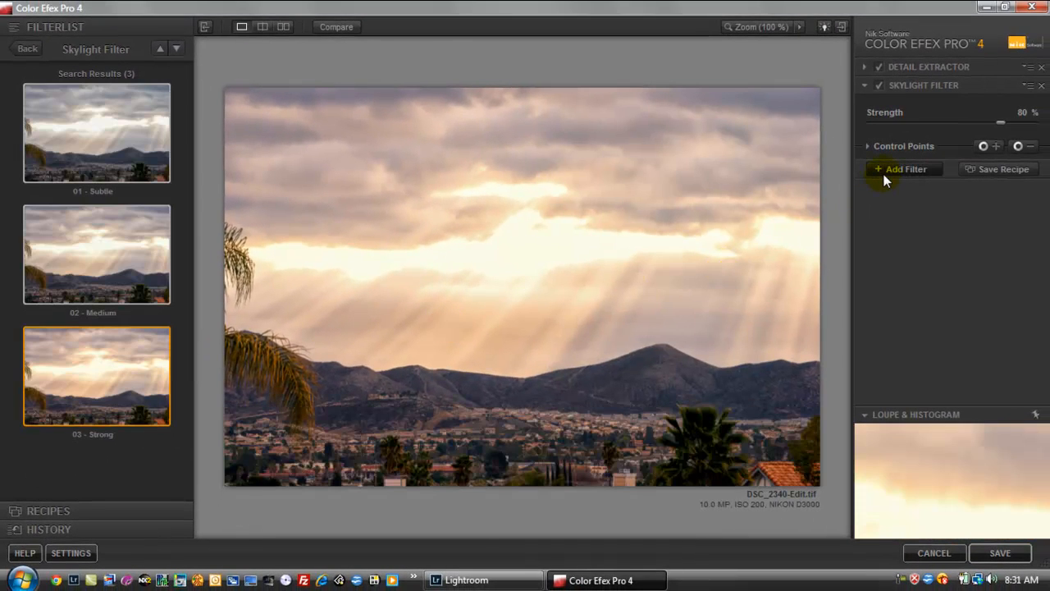
left_click(900, 169)
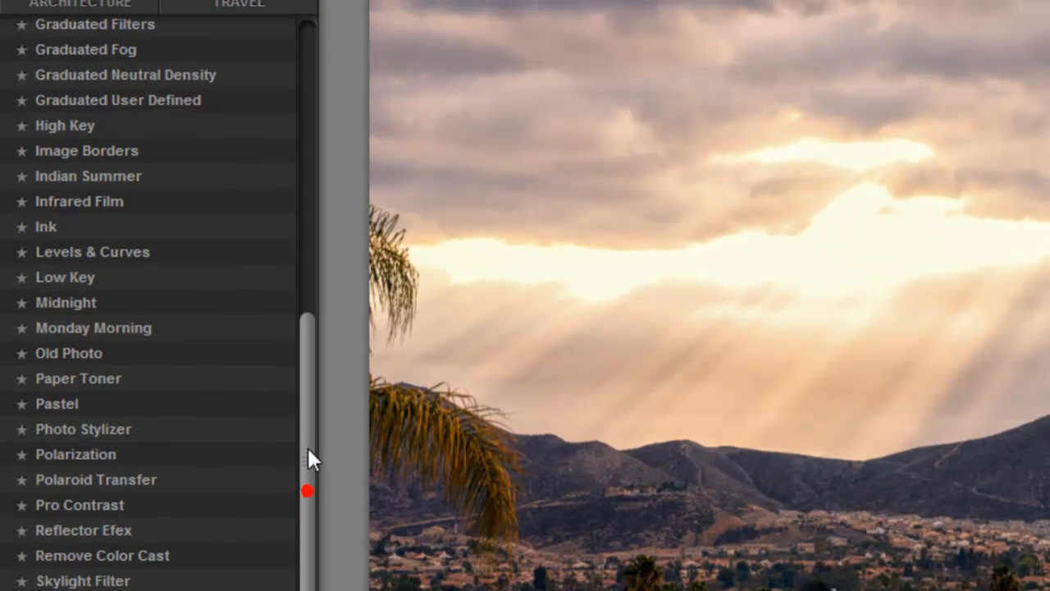
Step: Add the Foliage filter, try methods 2 and 1, keep method 3 at 50%, and add a filter slot
scroll("up", 3)
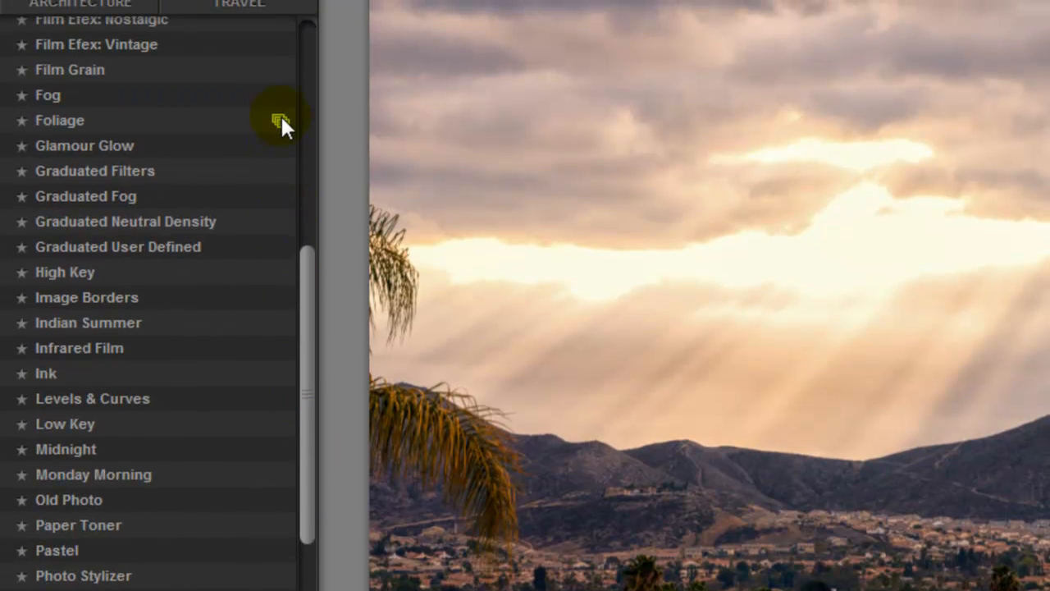
left_click(59, 120)
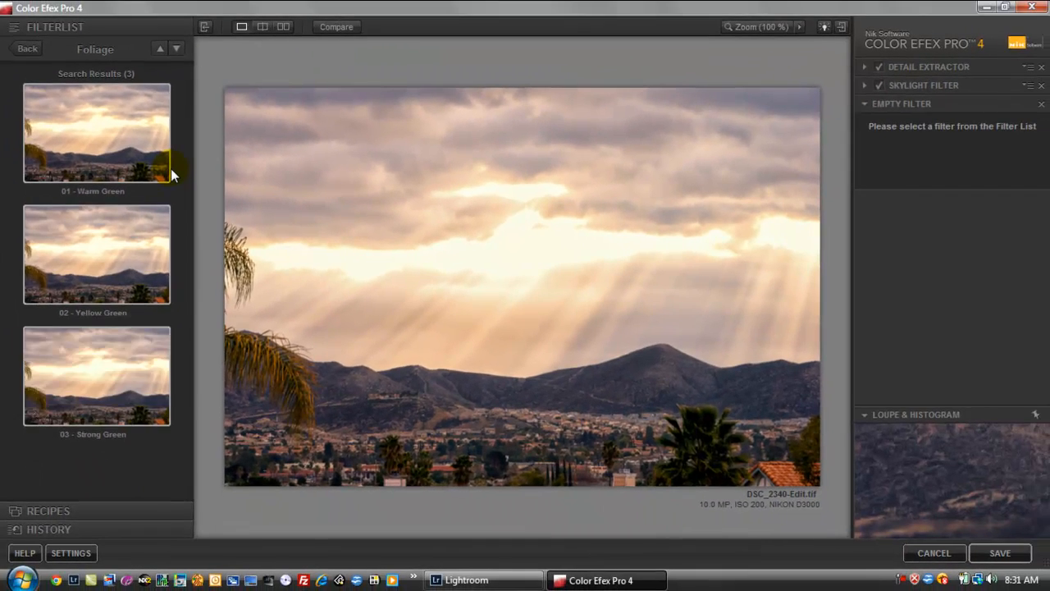
mouse_move(99, 384)
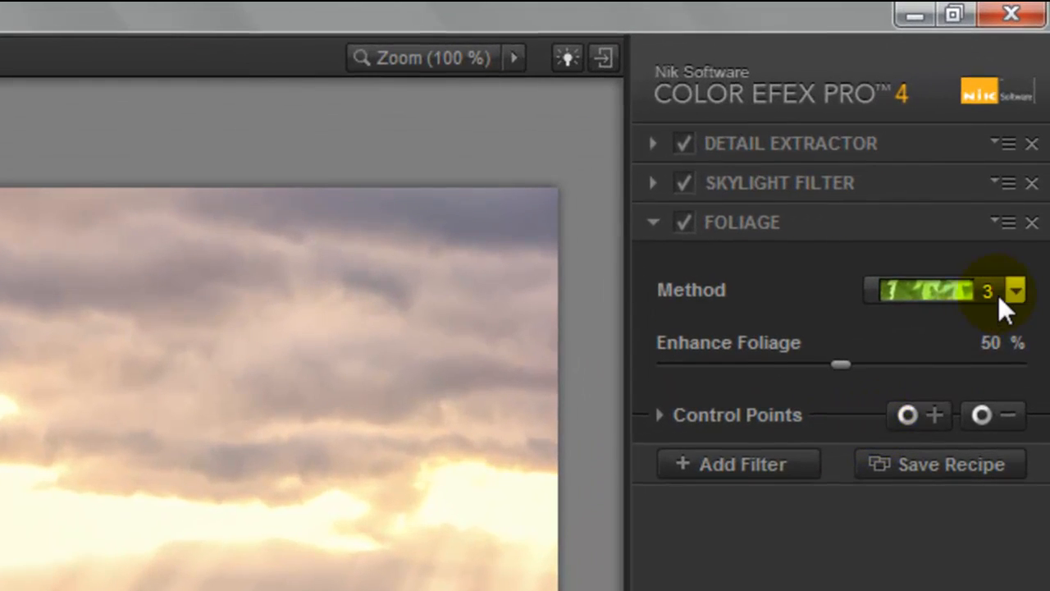
left_click(1015, 289)
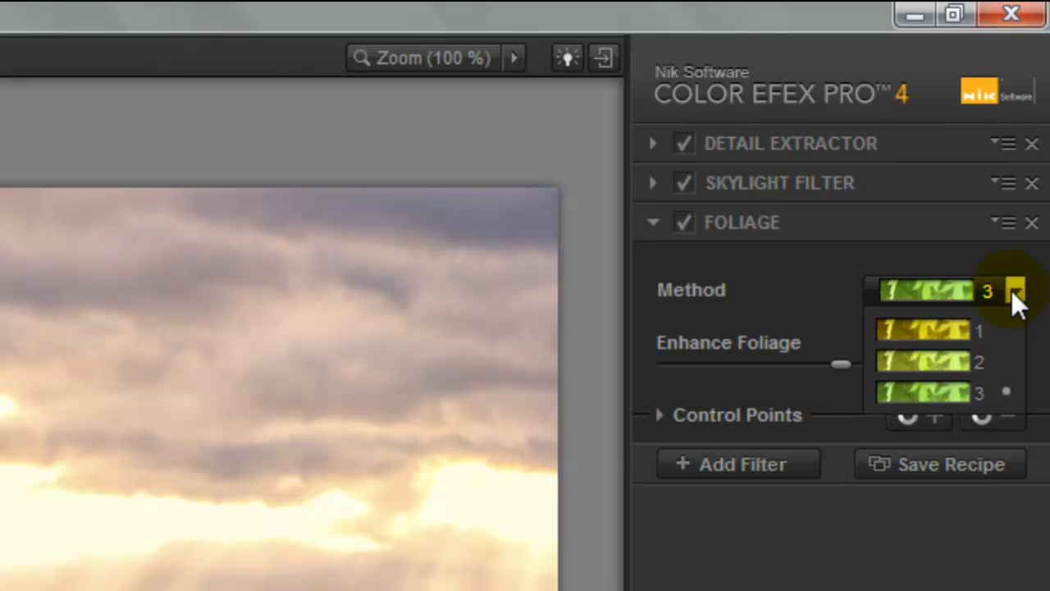
left_click(926, 361)
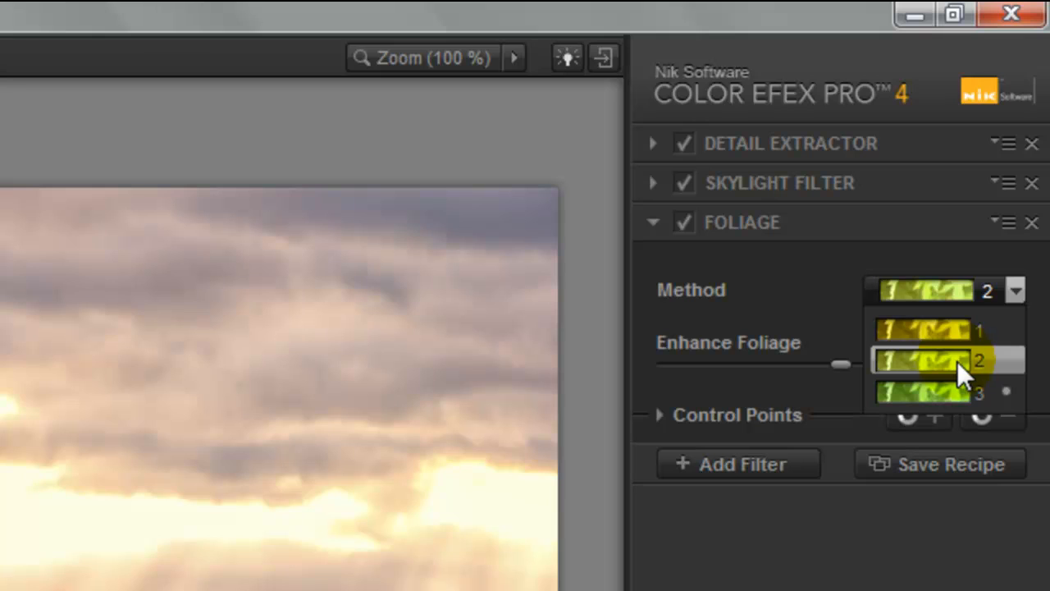
left_click(943, 328)
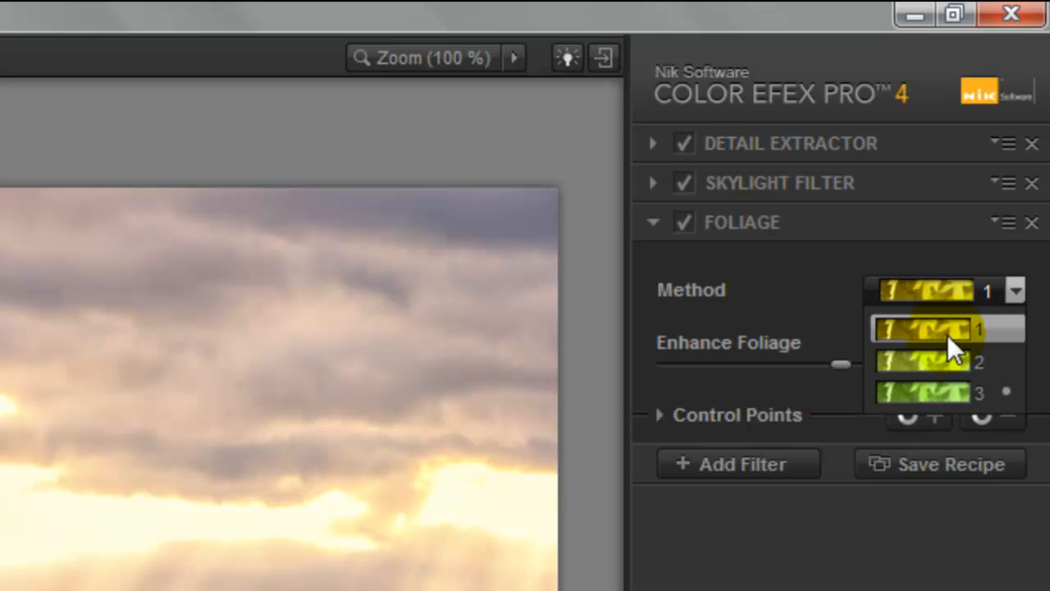
left_click(922, 392)
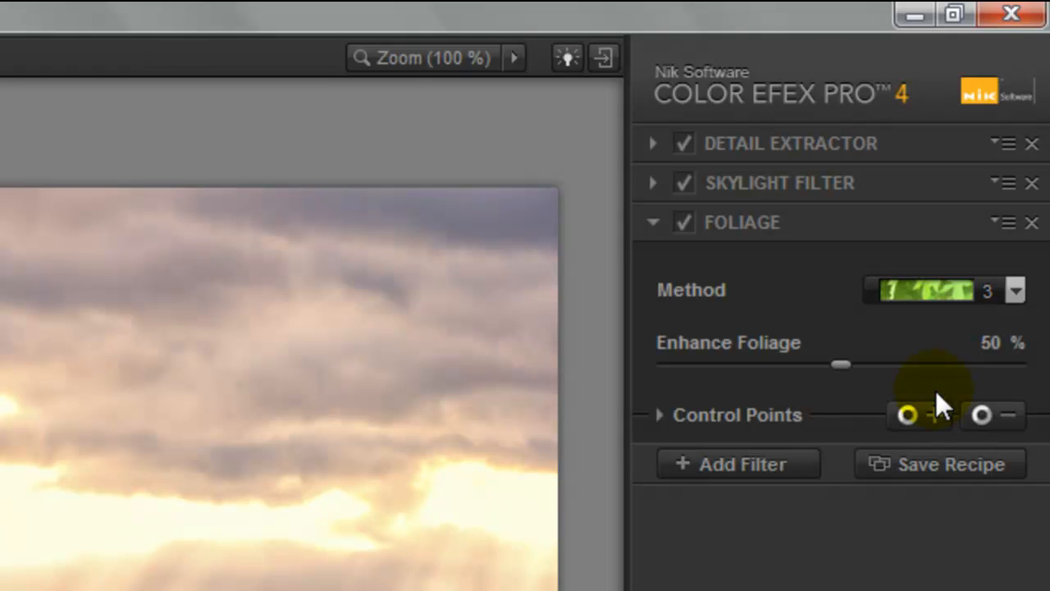
left_click(739, 462)
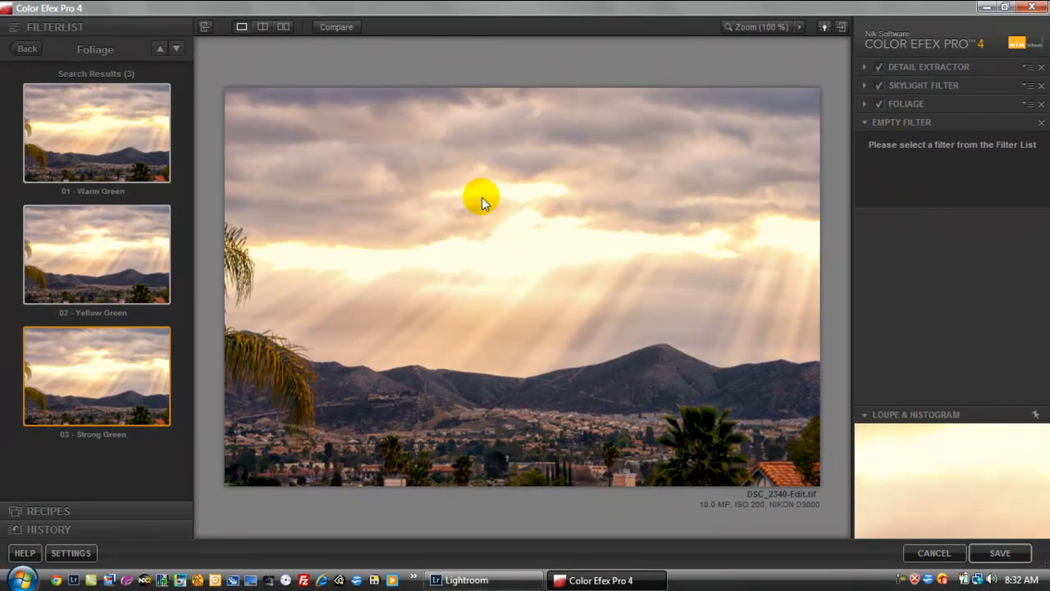
mouse_move(797, 377)
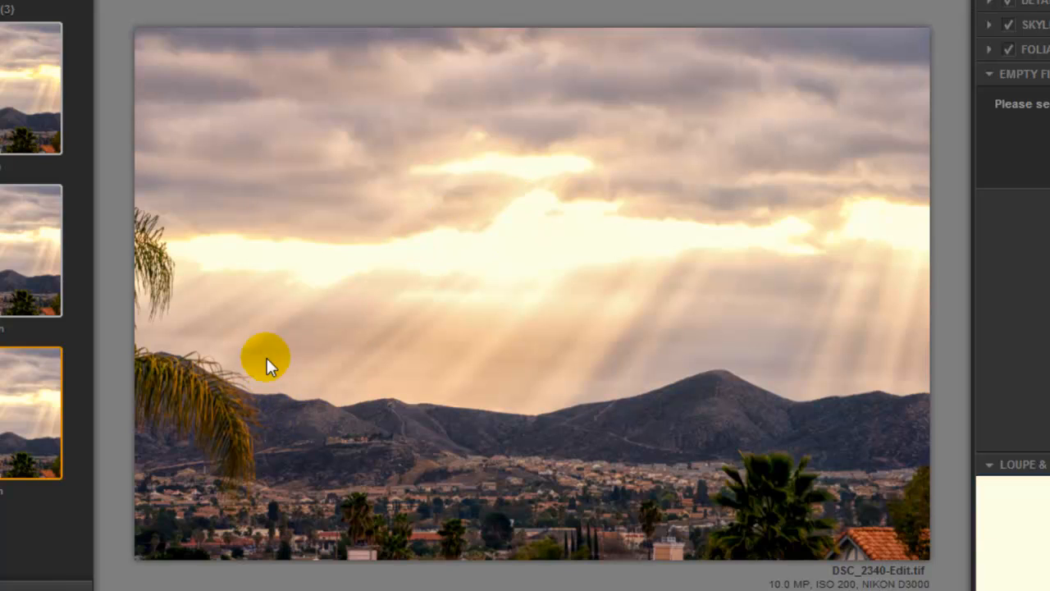
mouse_move(755, 345)
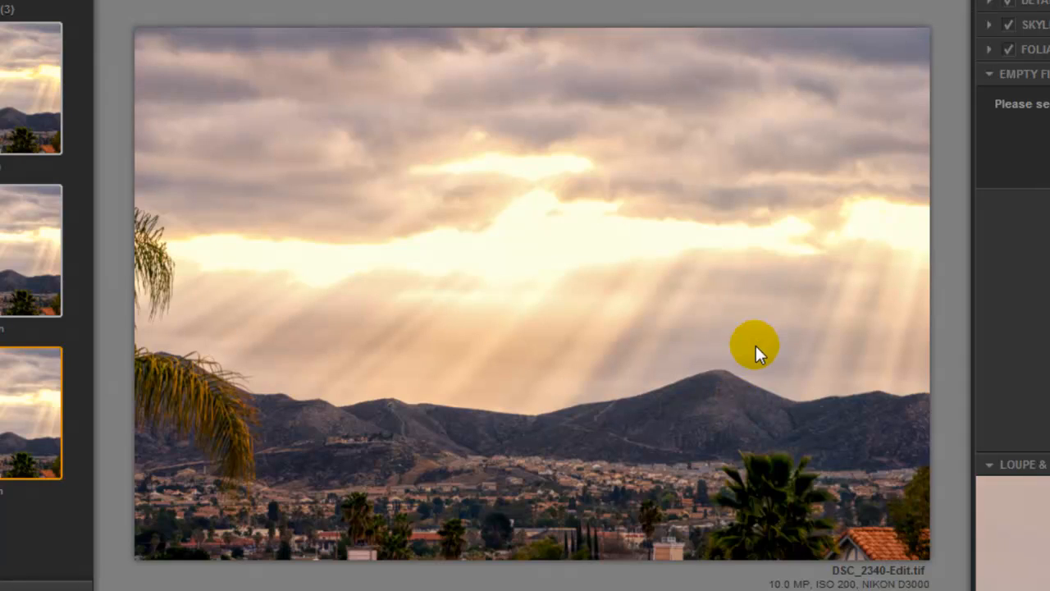
mouse_move(751, 193)
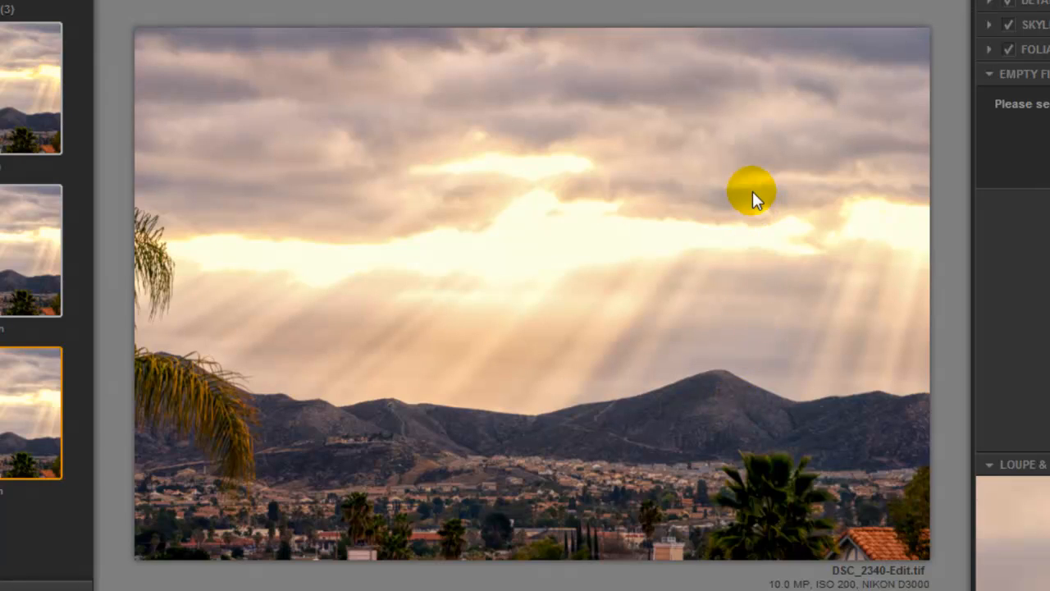
mouse_move(334, 53)
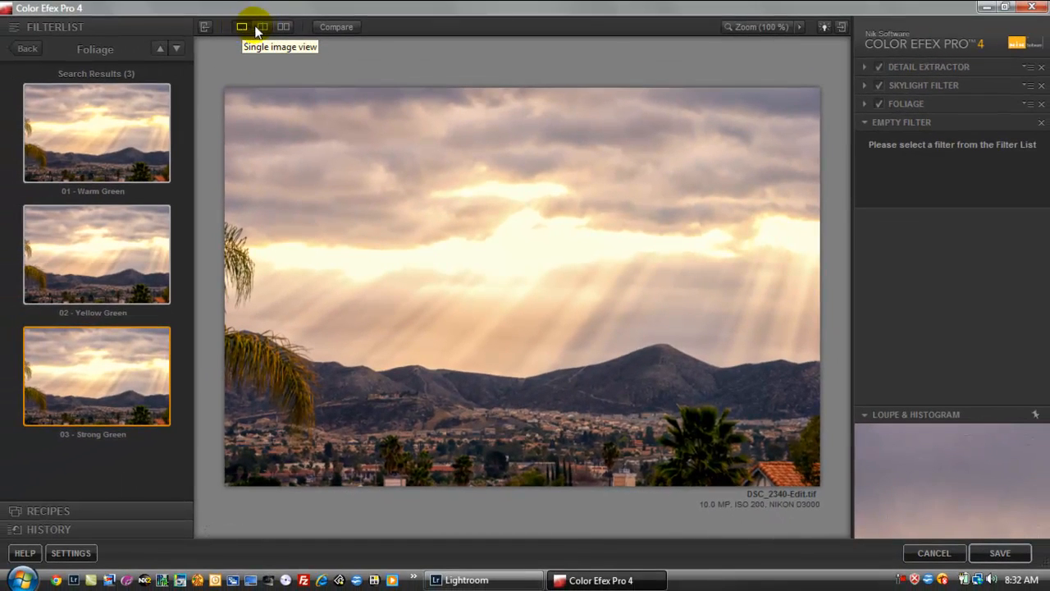
Step: Compare the filtered photo in single, side-by-side and stacked before/after views
left_click(263, 26)
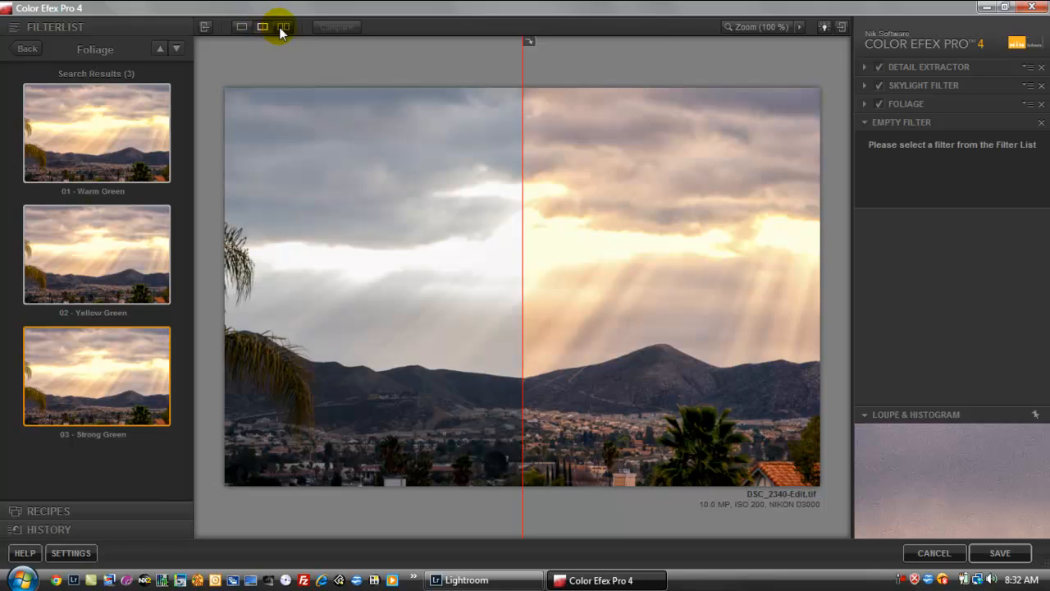
left_click(283, 26)
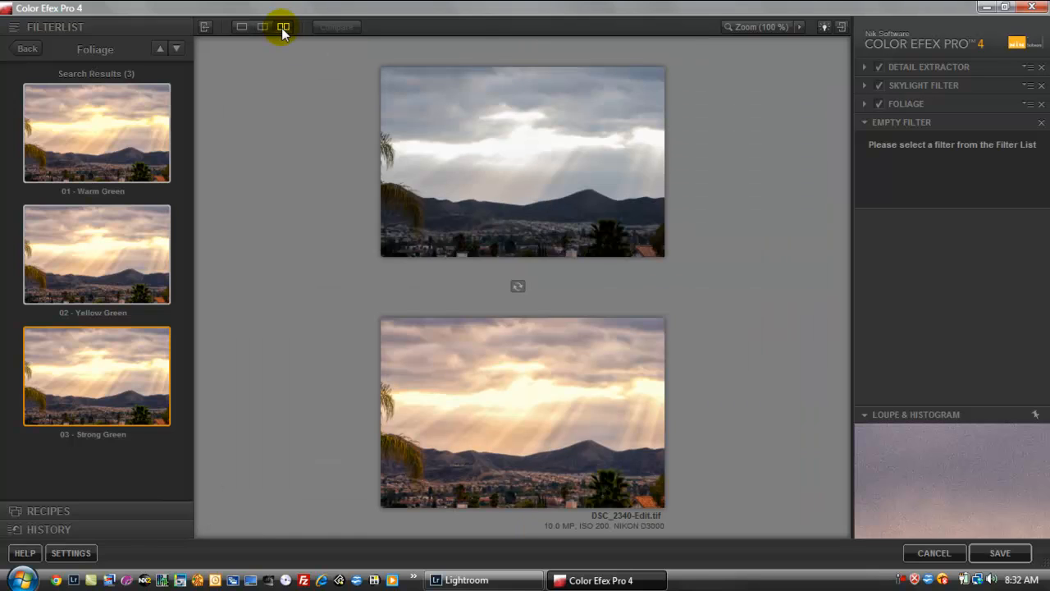
left_click(241, 26)
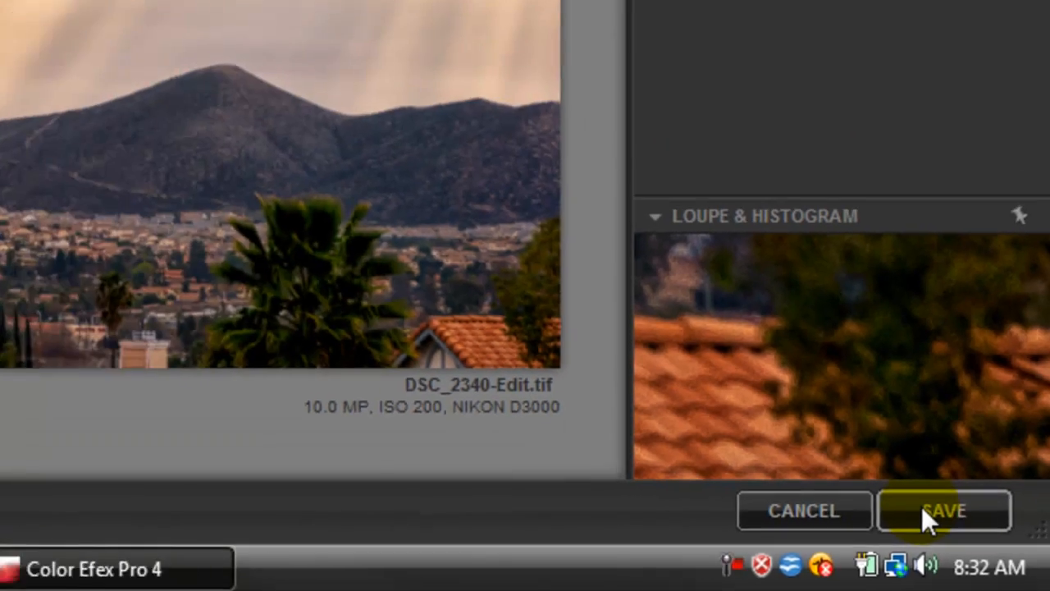
Step: Save the filtered photo so the edited TIF returns to Lightroom
left_click(943, 510)
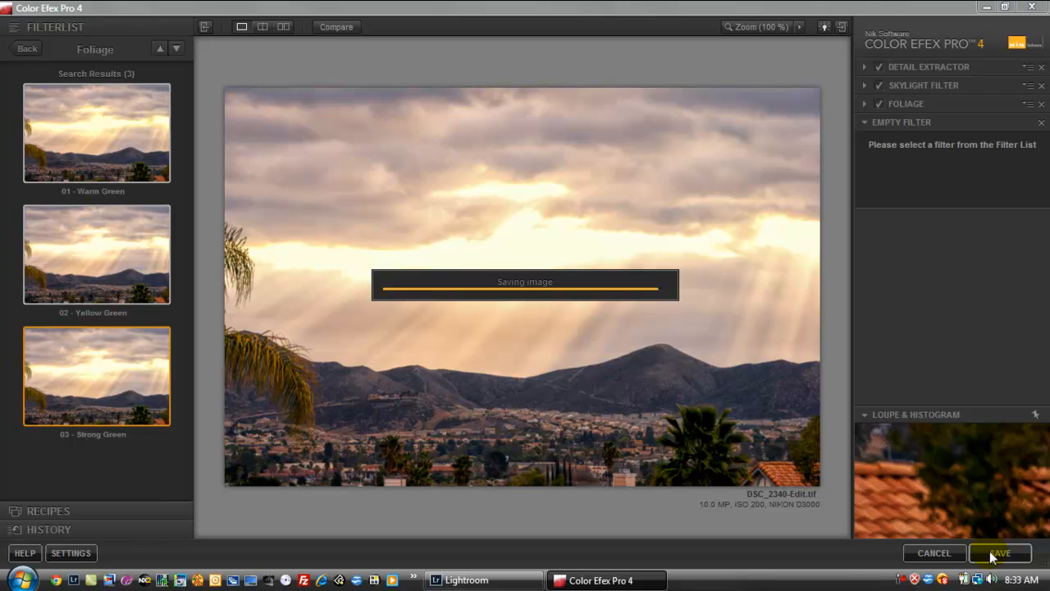
left_click(999, 551)
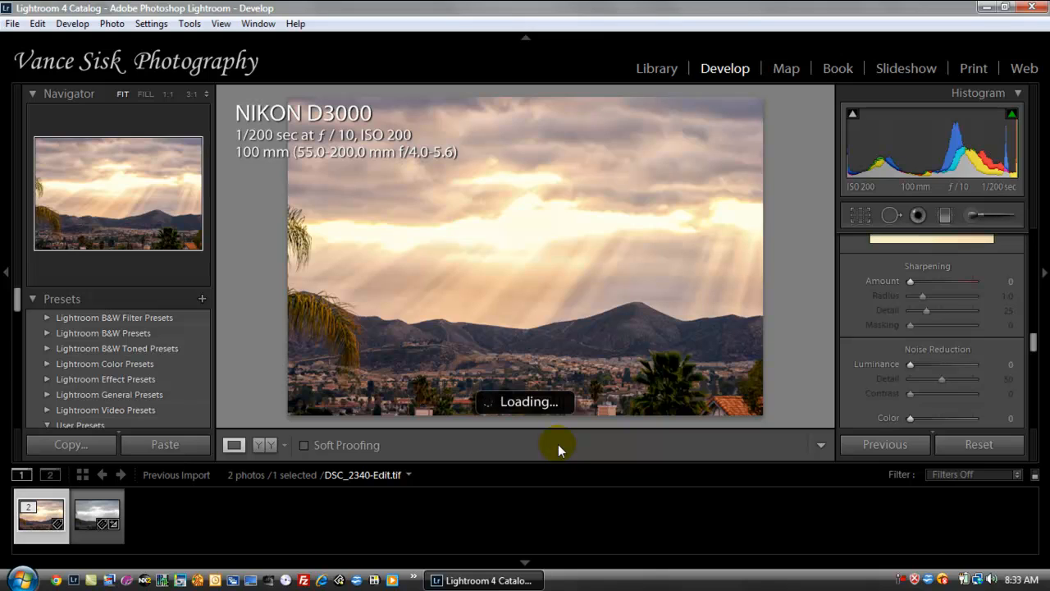
mouse_move(611, 331)
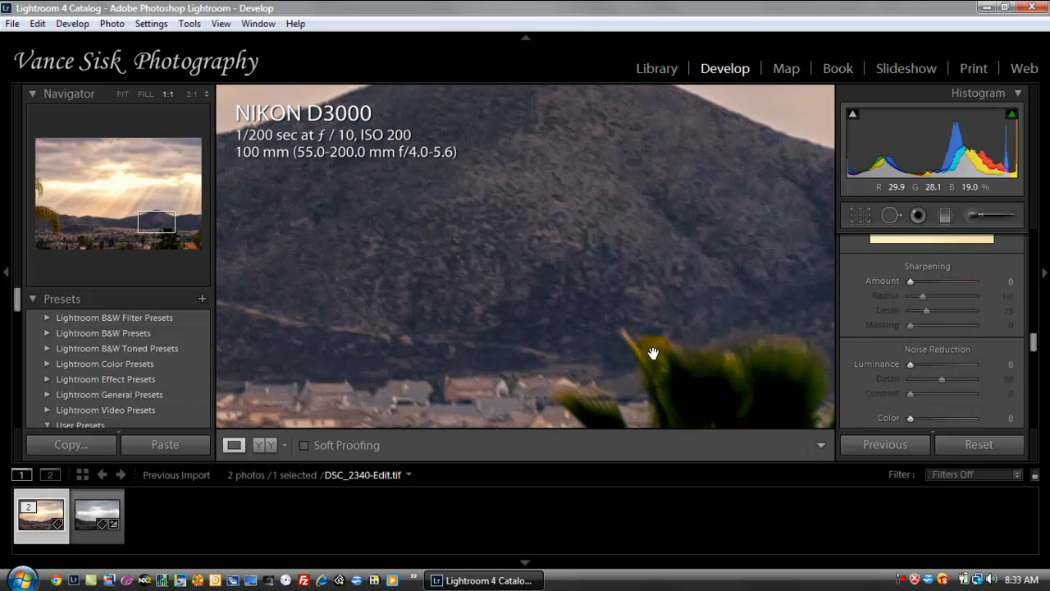
Step: Pan the 1:1 zoomed photo onto the mountain peak to inspect noise
left_click_drag(653, 355, 544, 223)
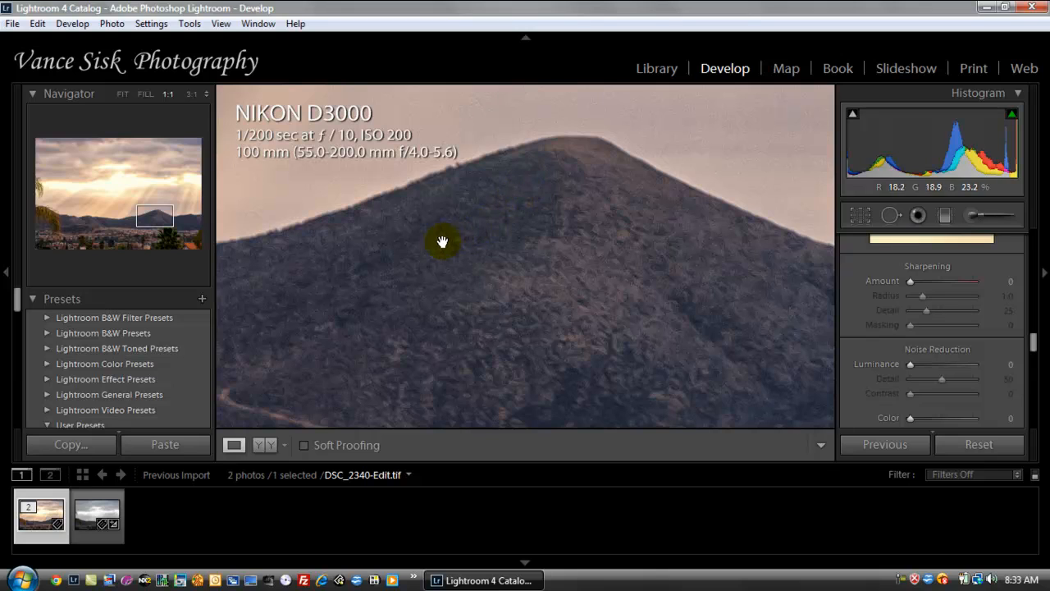
mouse_move(643, 136)
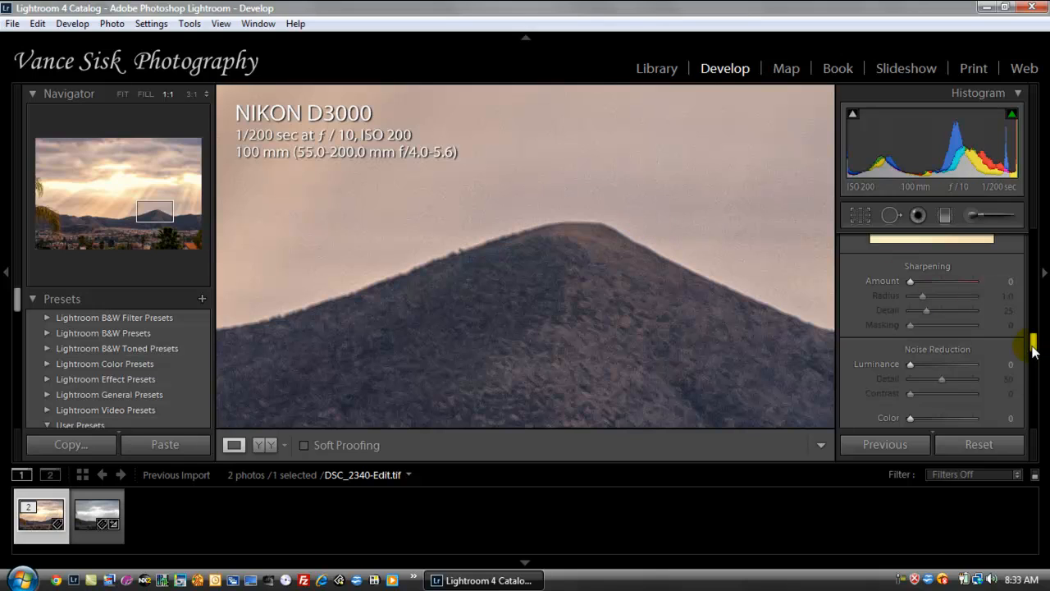
Step: Set luminance noise reduction to 50 and zoom back out to the whole photo
scroll("down", 3)
type("5")
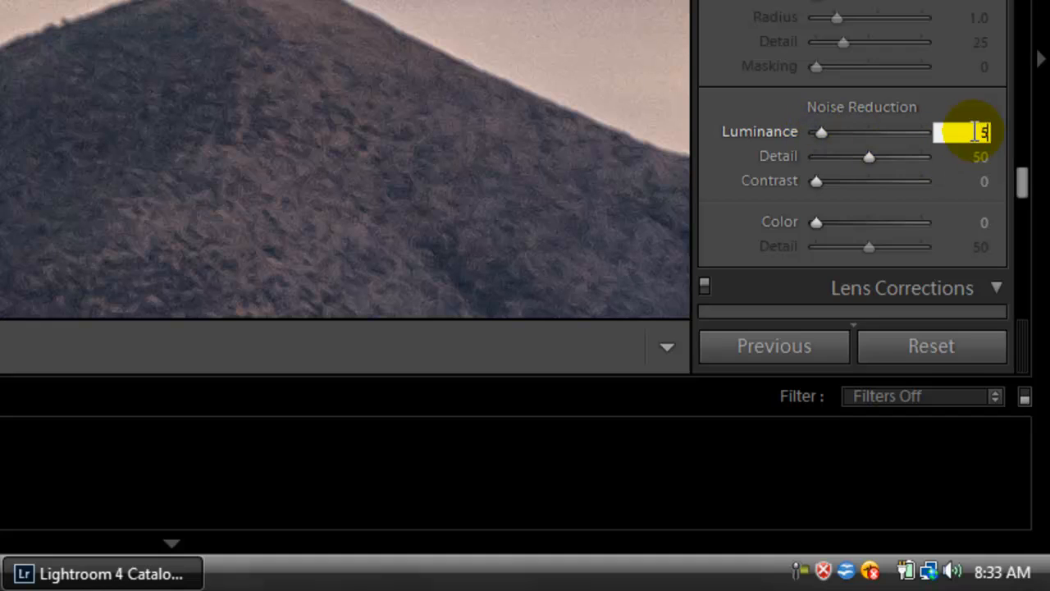
left_click_drag(820, 131, 870, 131)
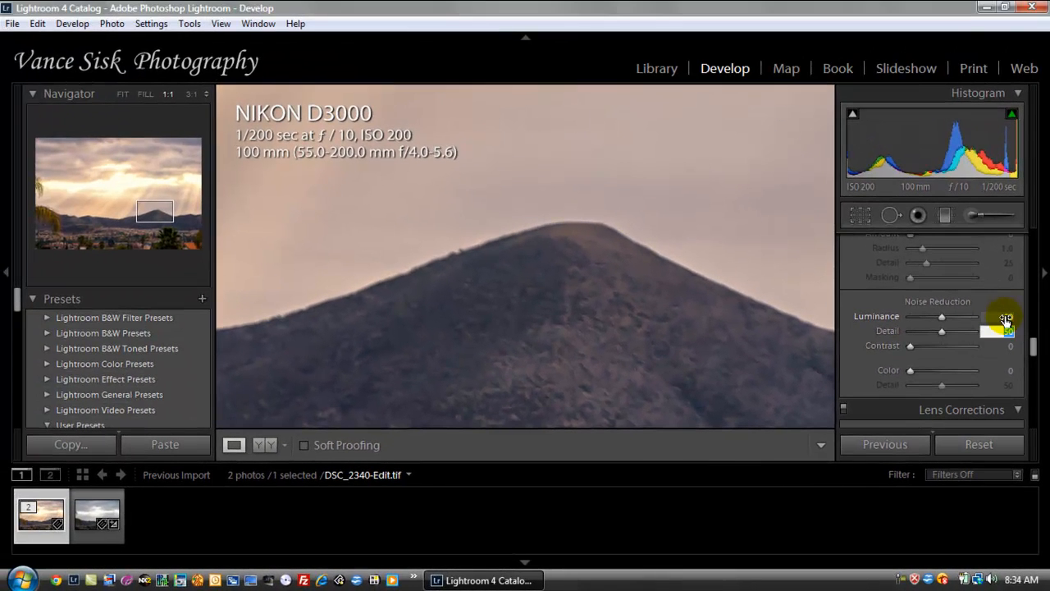
left_click_drag(941, 330, 1004, 330)
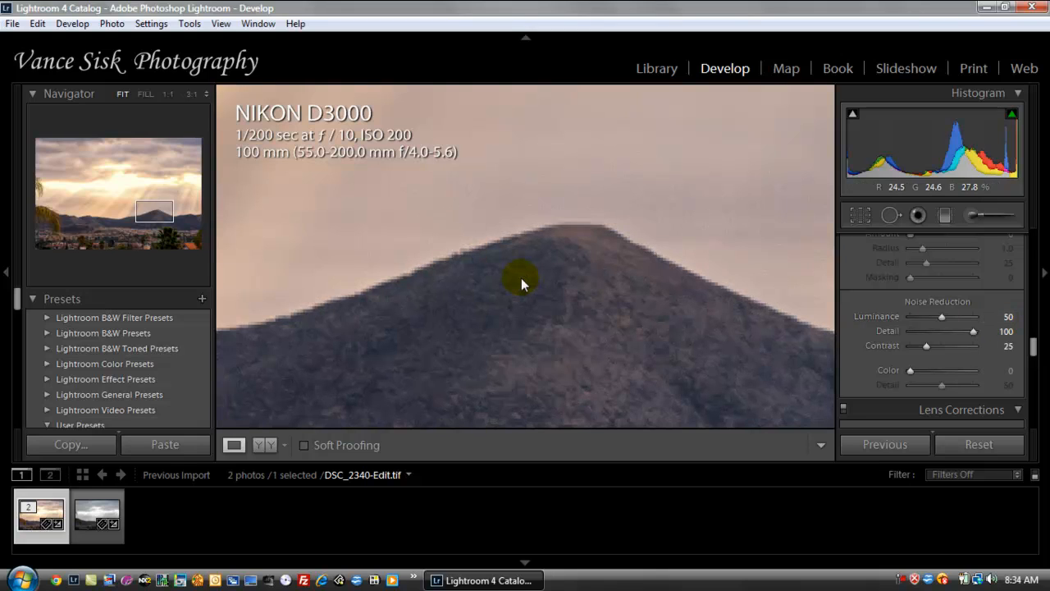
left_click(522, 277)
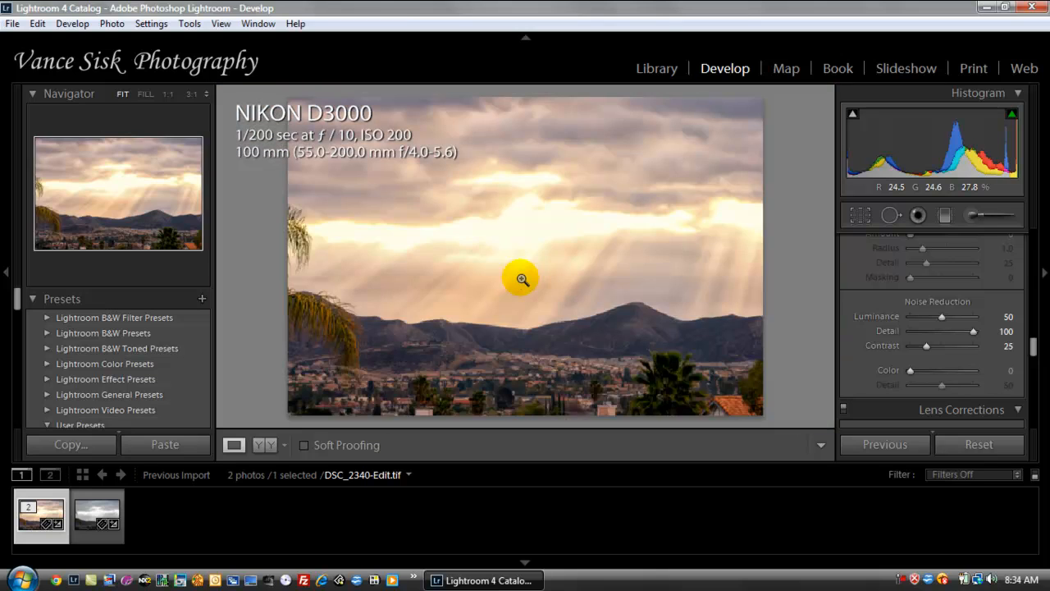